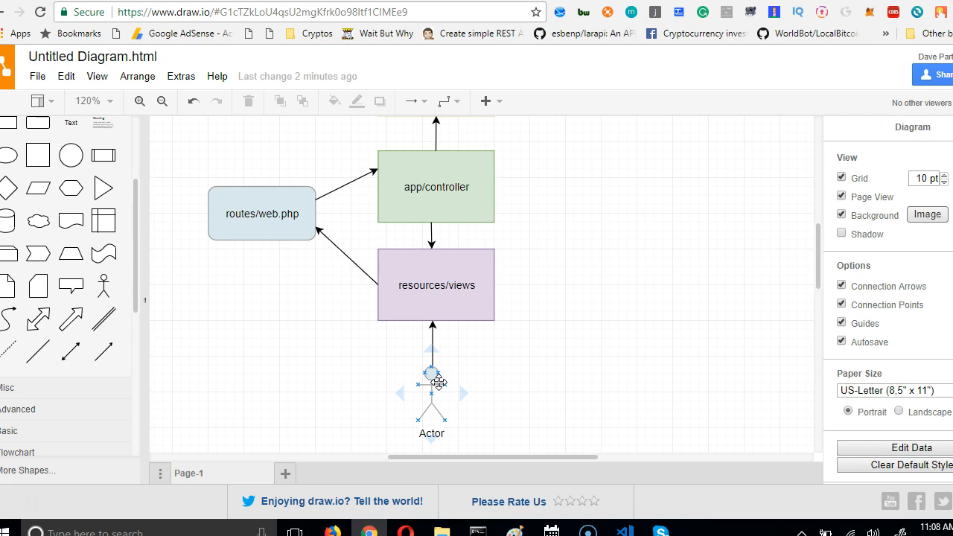
Step: Trace the diagram from the Actor down to the resources/views box, then switch toward VS Code
{"action": "scroll", "scroll_direction": "down", "scroll_amount": 3}
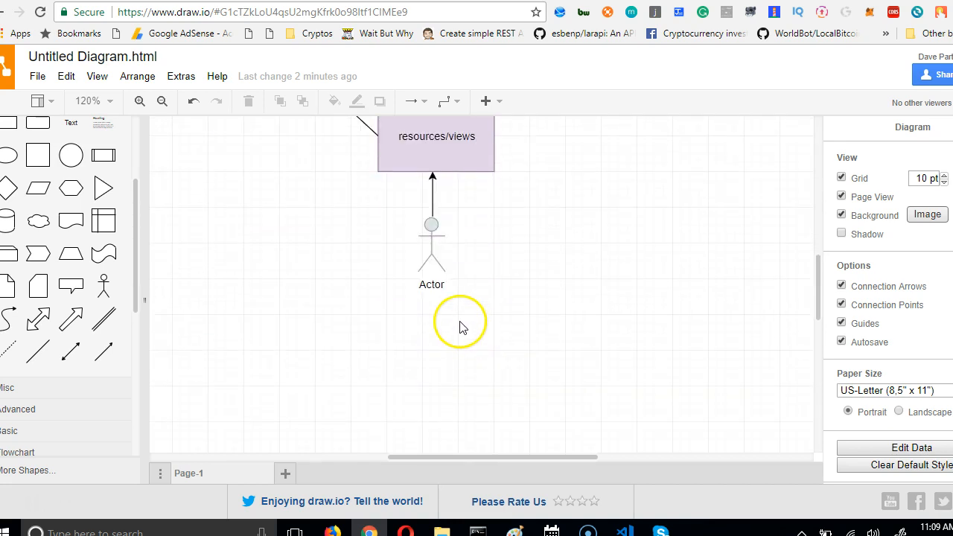
{"action": "scroll", "scroll_direction": "down", "scroll_amount": 3}
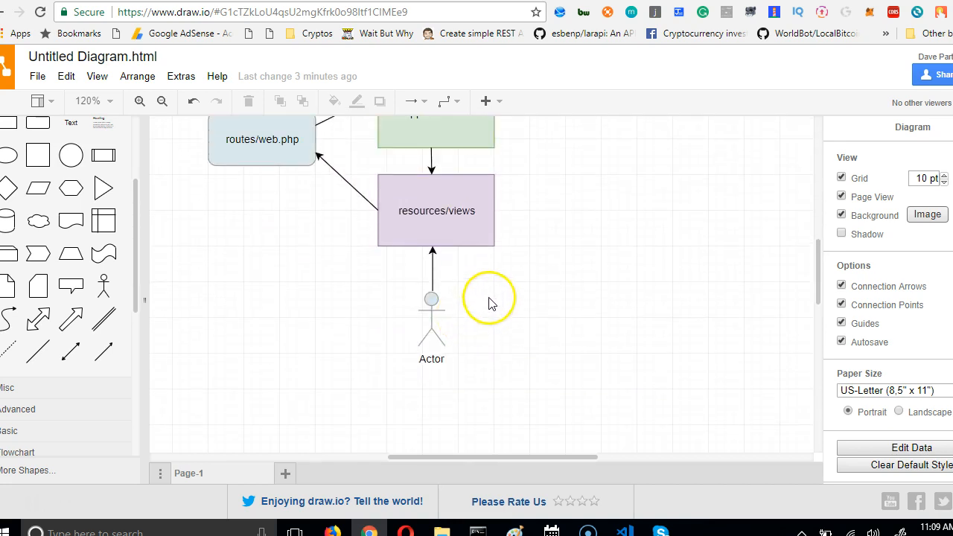
{"action": "mouse_move", "coordinate": [462, 381]}
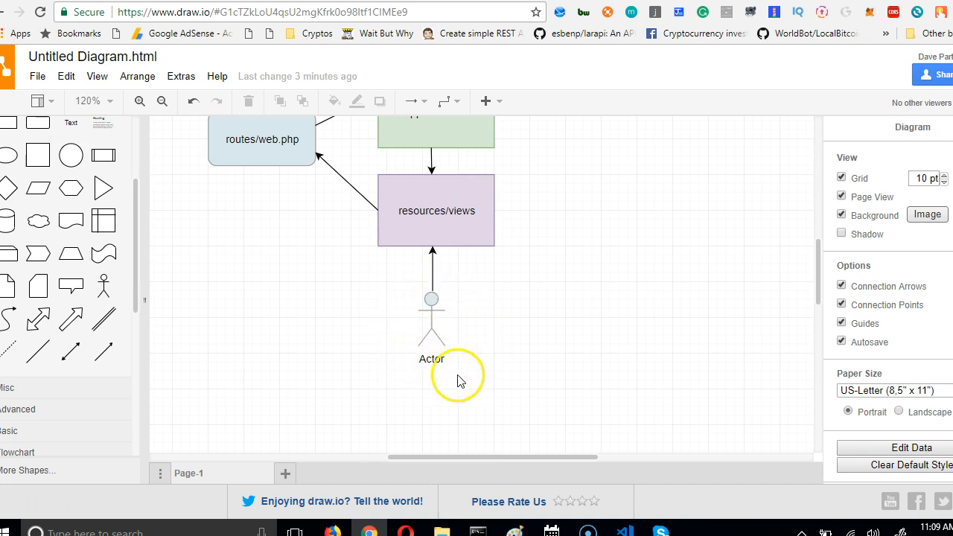
{"action": "left_click", "coordinate": [432, 327]}
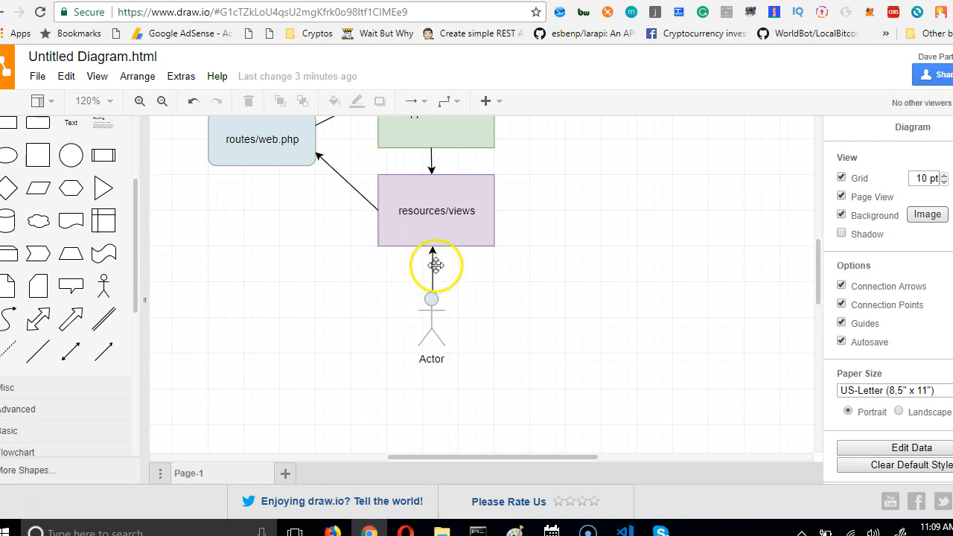
{"action": "left_click", "coordinate": [436, 209]}
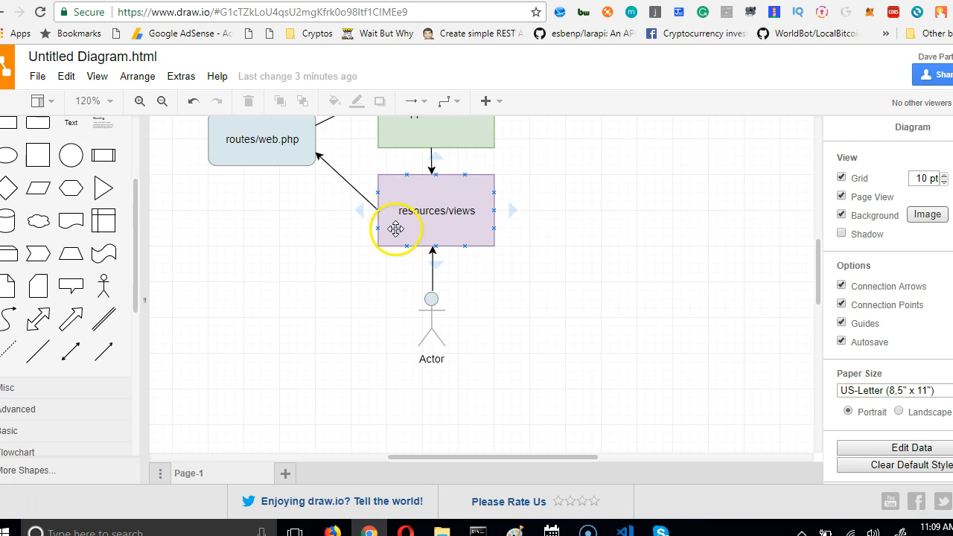
{"action": "left_click", "coordinate": [556, 436]}
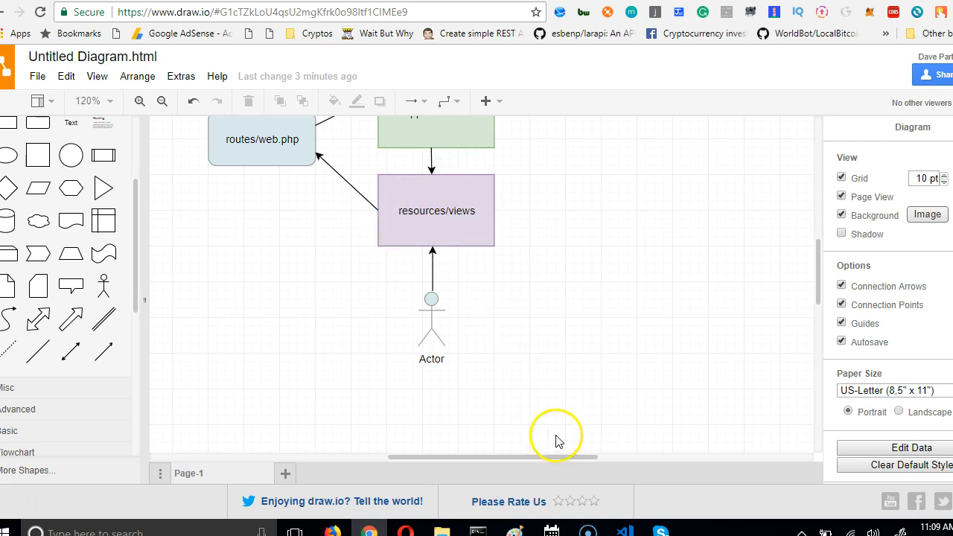
{"action": "left_click", "coordinate": [623, 532]}
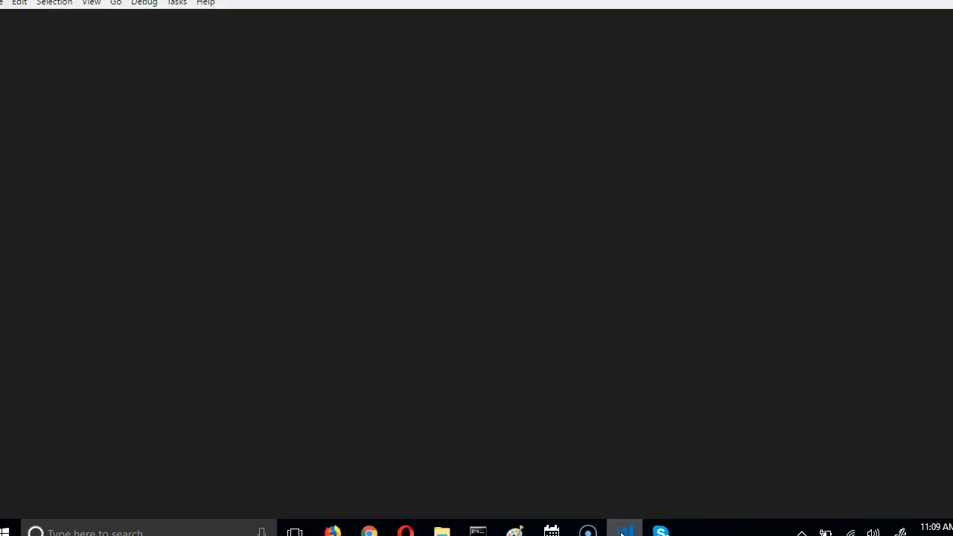
Step: Expand resources > views in the Explorer and open home.blade.php
{"action": "left_click", "coordinate": [624, 532]}
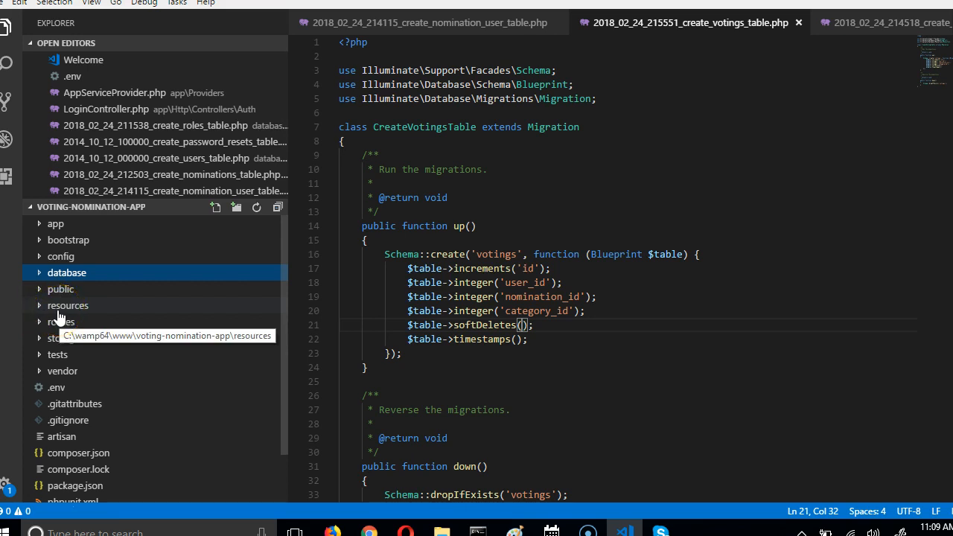
{"action": "left_click", "coordinate": [69, 305]}
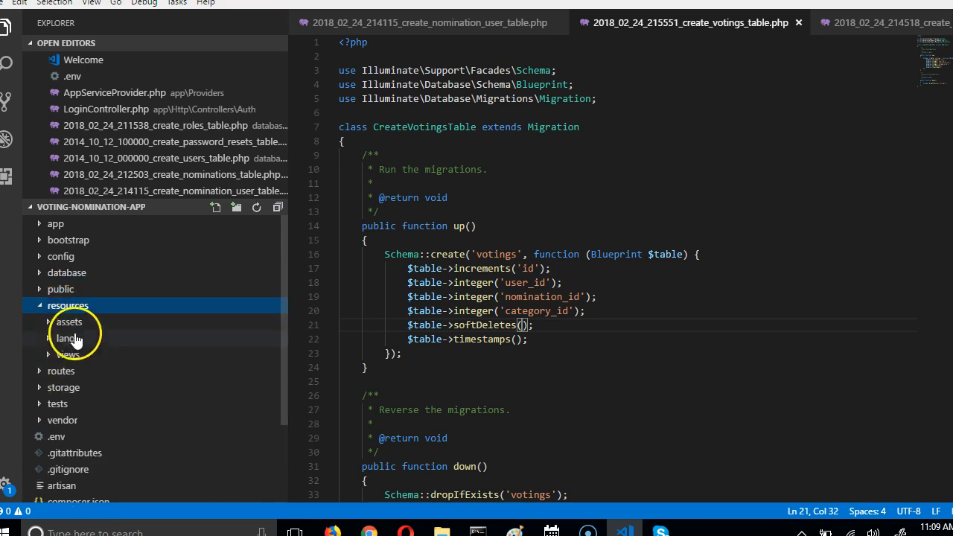
{"action": "left_click", "coordinate": [68, 354]}
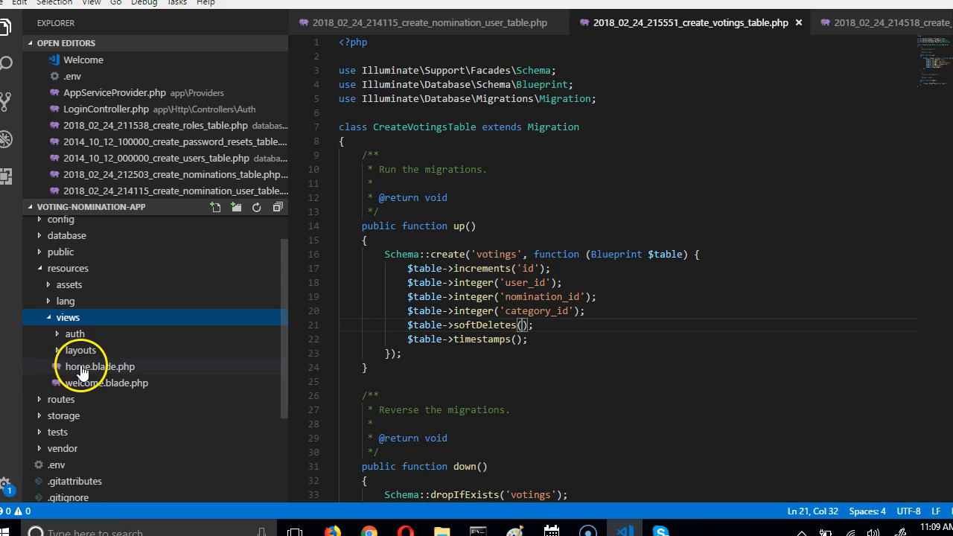
{"action": "double_click", "coordinate": [99, 366]}
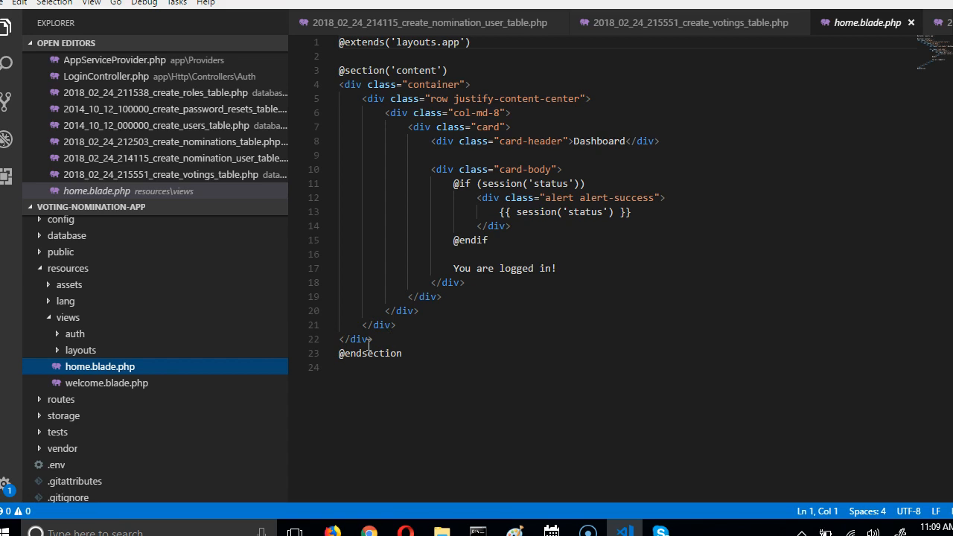
{"action": "mouse_move", "coordinate": [583, 186]}
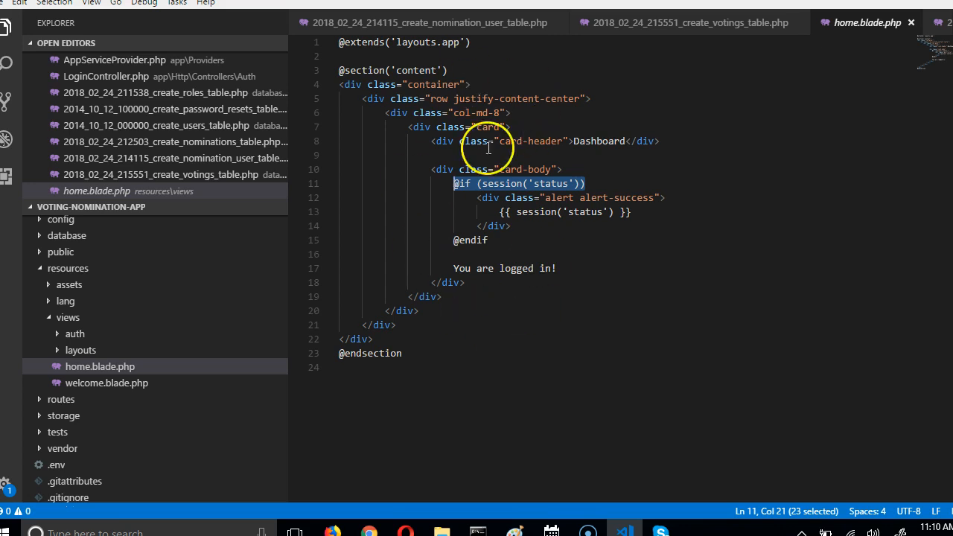
{"action": "mouse_move", "coordinate": [453, 91]}
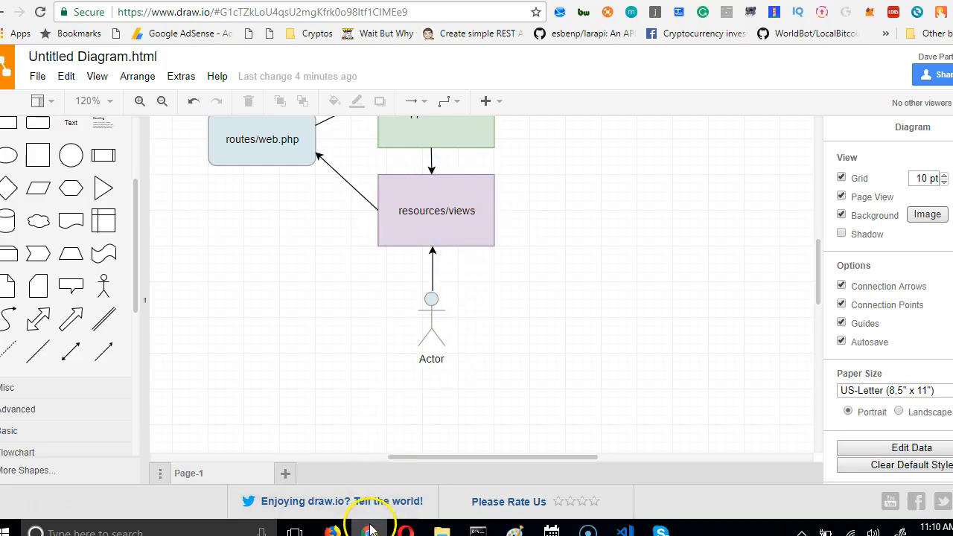
Step: Switch from draw.io back to home.blade.php in VS Code via the taskbar
{"action": "left_click", "coordinate": [624, 530]}
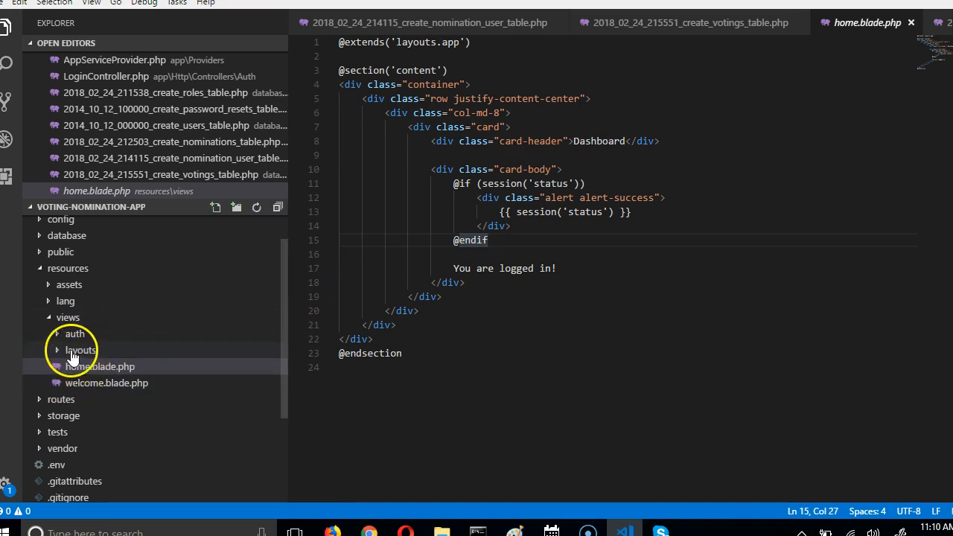
{"action": "left_click", "coordinate": [80, 350]}
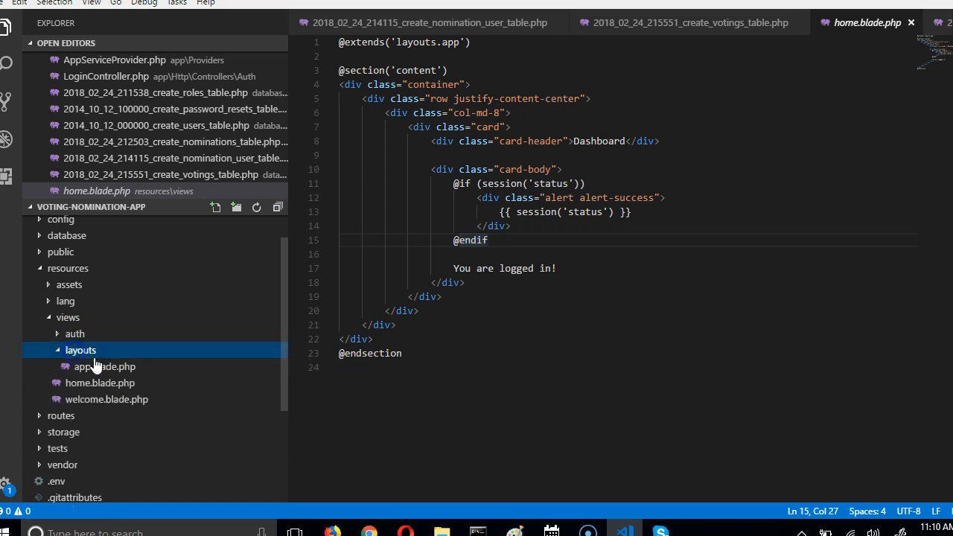
{"action": "left_click", "coordinate": [104, 366]}
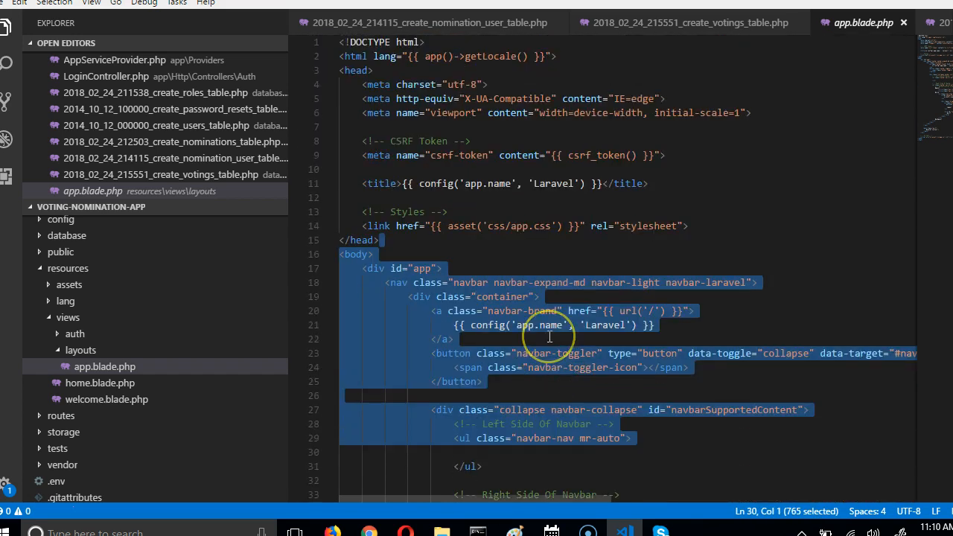
{"action": "scroll", "scroll_direction": "down", "scroll_amount": 3}
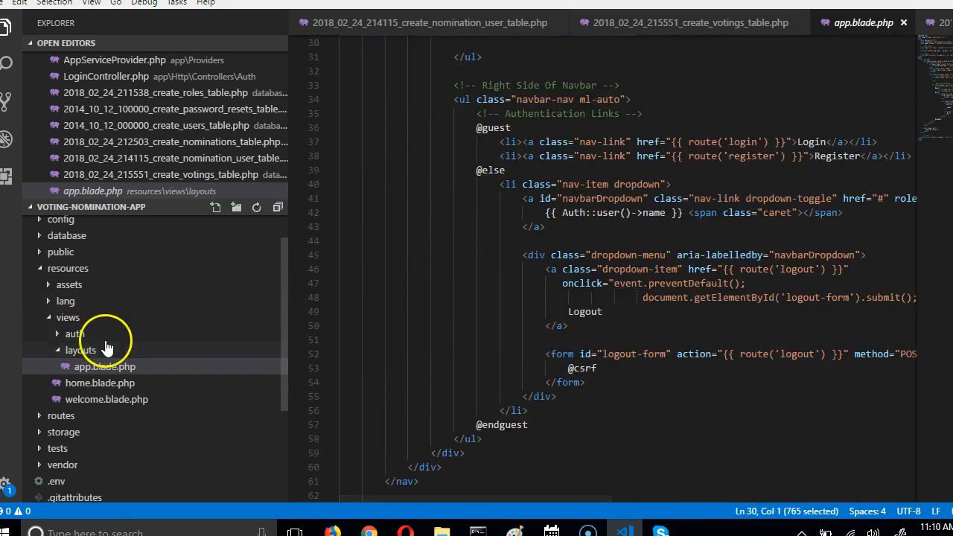
{"action": "scroll", "scroll_direction": "down", "scroll_amount": 3}
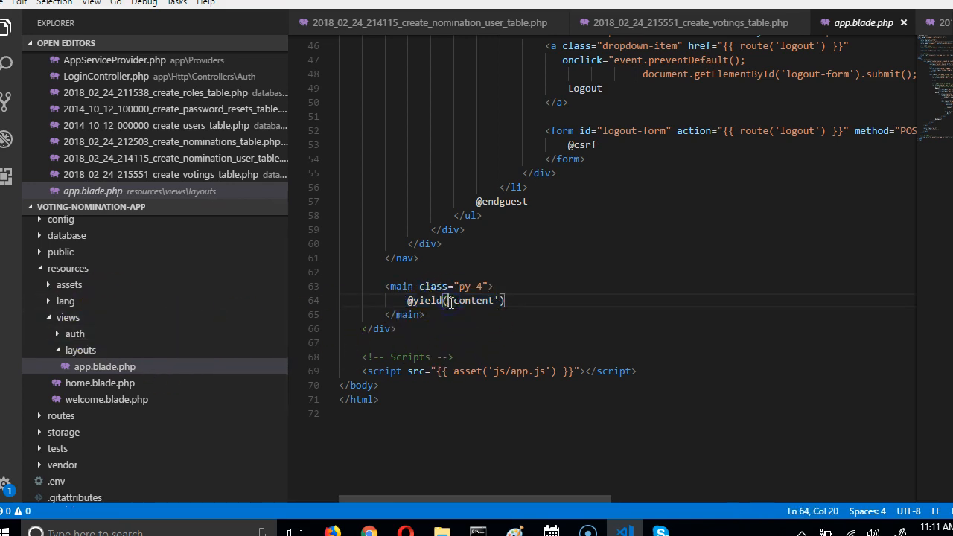
{"action": "left_click_drag", "start_coordinate": [445, 301], "coordinate": [390, 45]}
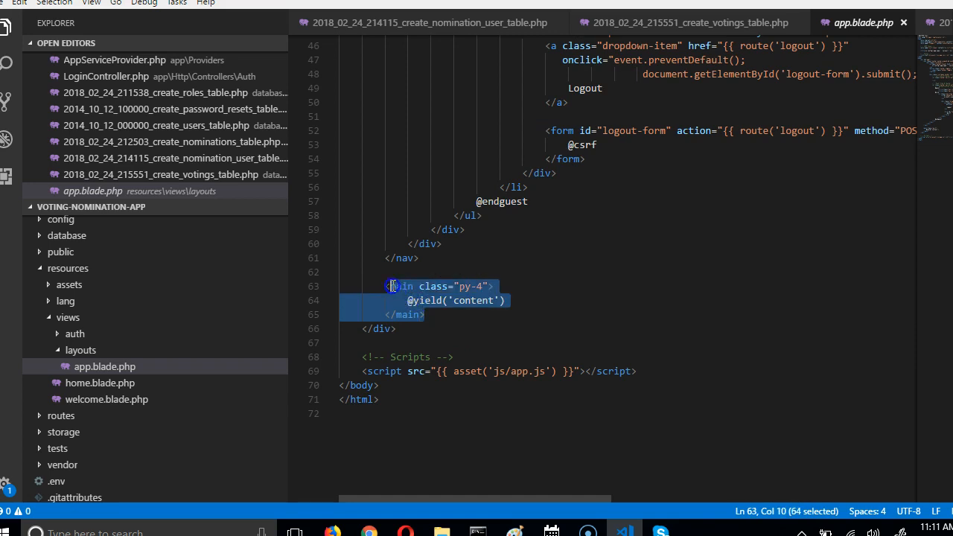
{"action": "double_click", "coordinate": [473, 301]}
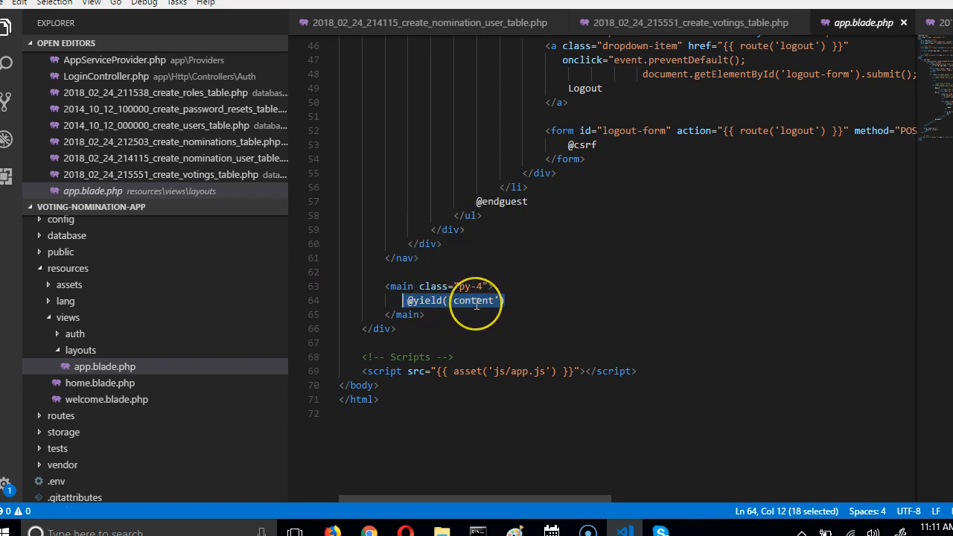
{"action": "mouse_move", "coordinate": [603, 293]}
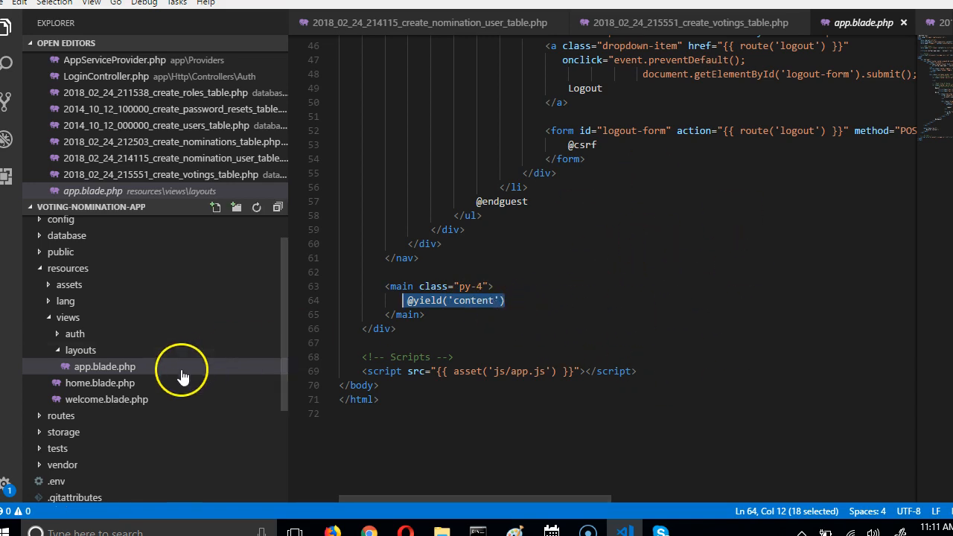
{"action": "mouse_move", "coordinate": [102, 388]}
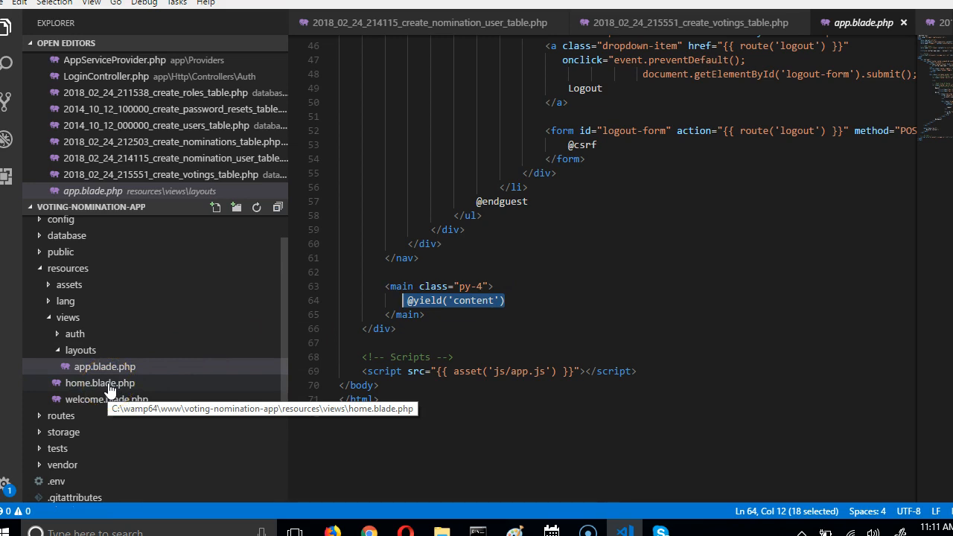
{"action": "left_click", "coordinate": [100, 382]}
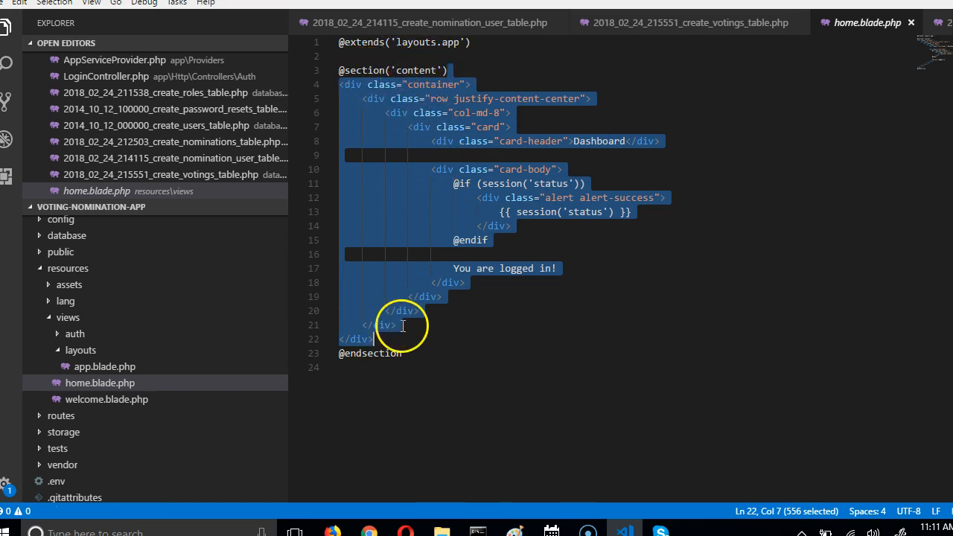
{"action": "mouse_move", "coordinate": [380, 149]}
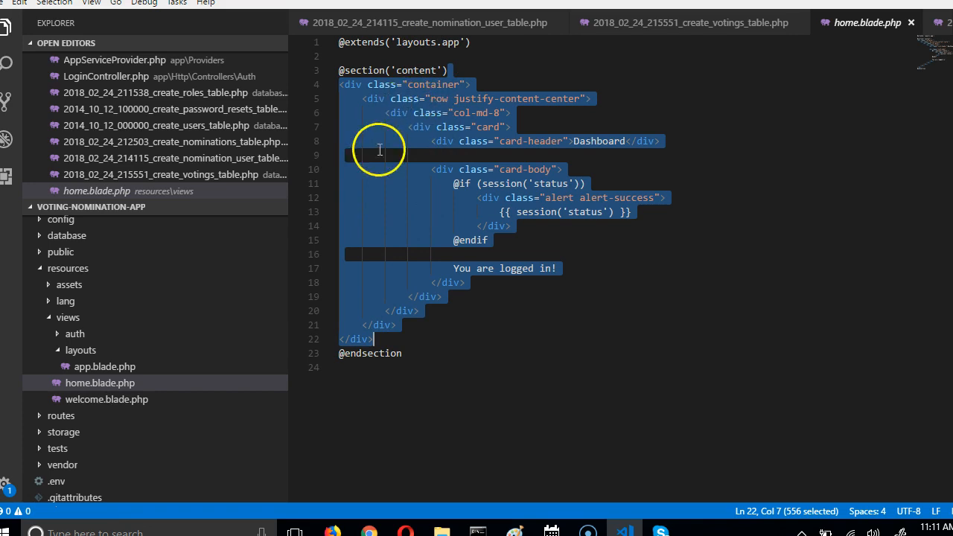
{"action": "mouse_move", "coordinate": [429, 208]}
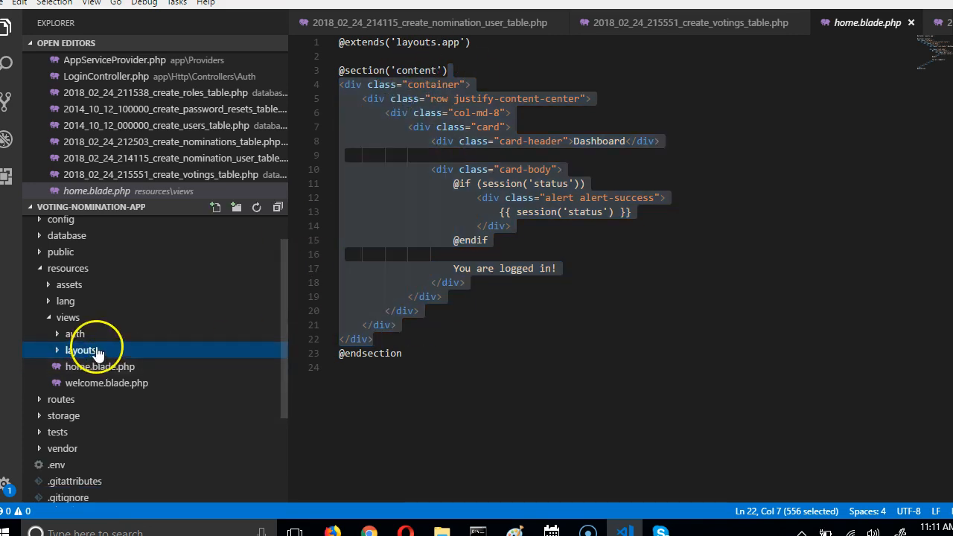
{"action": "left_click", "coordinate": [82, 349]}
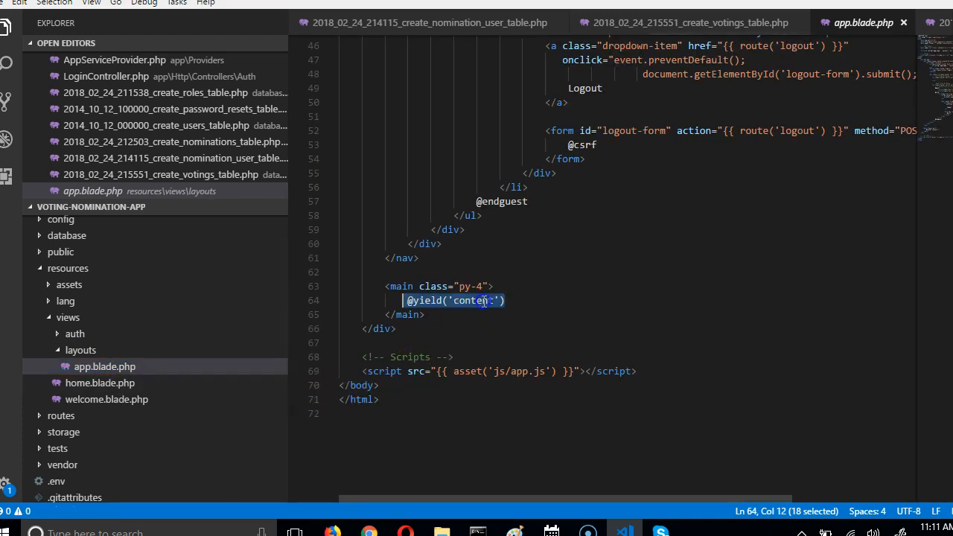
{"action": "double_click", "coordinate": [472, 301]}
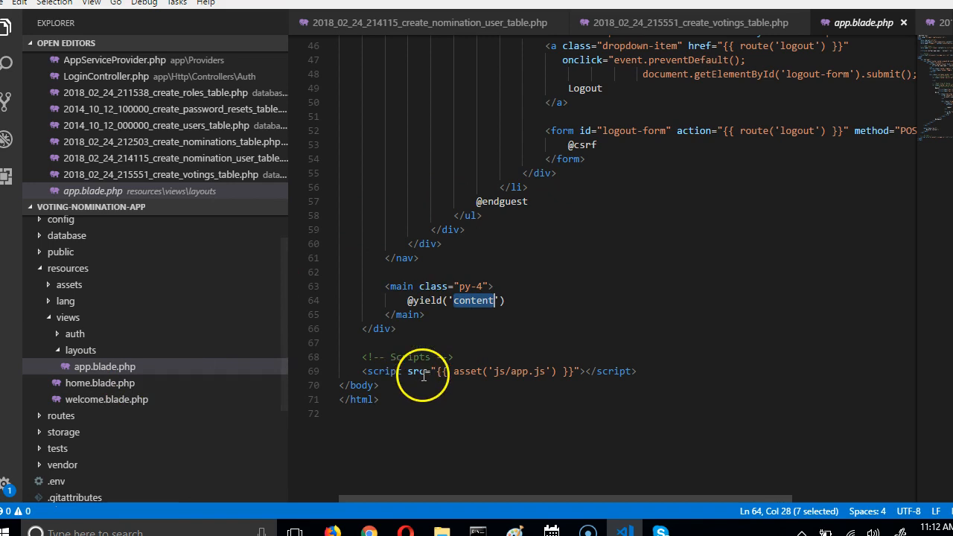
{"action": "left_click", "coordinate": [402, 340]}
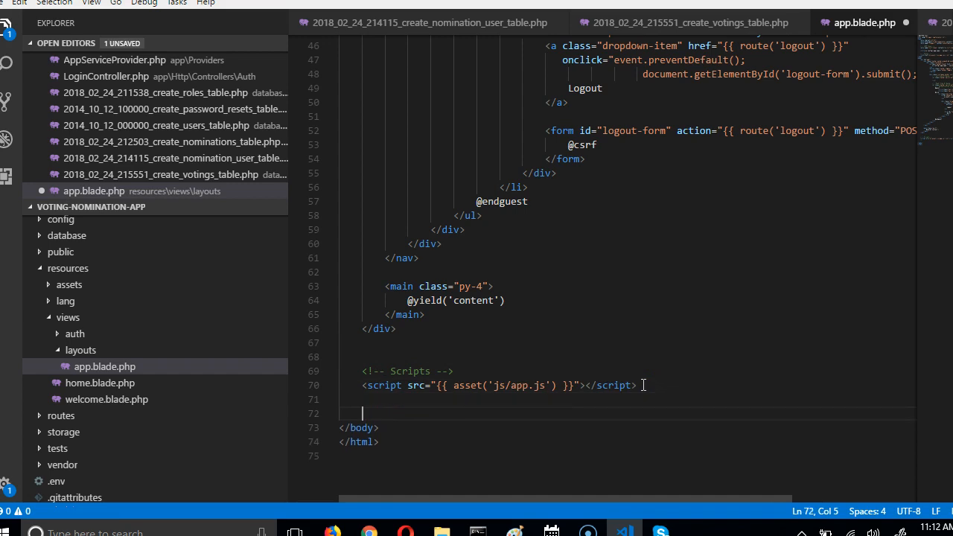
{"action": "type", "text": "@yield('"}
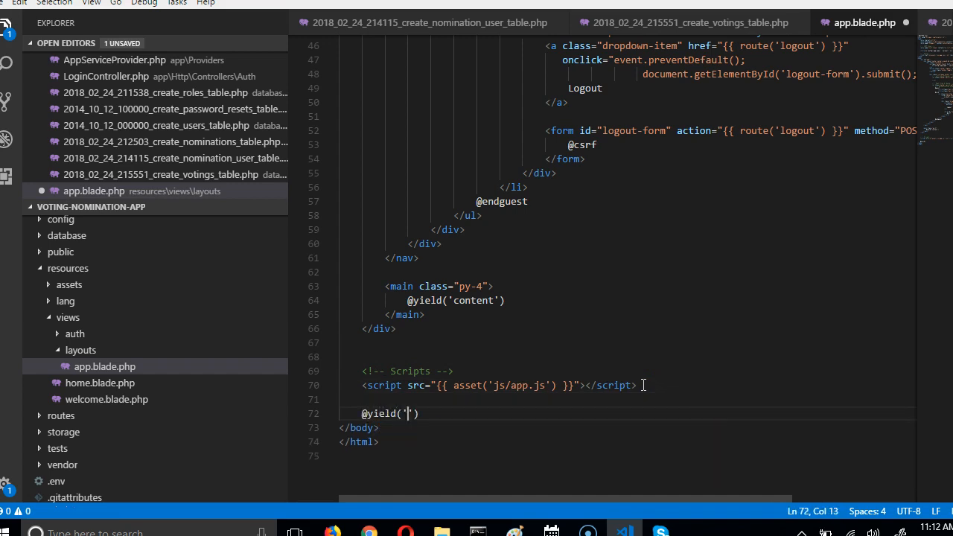
{"action": "type", "text": "js"}
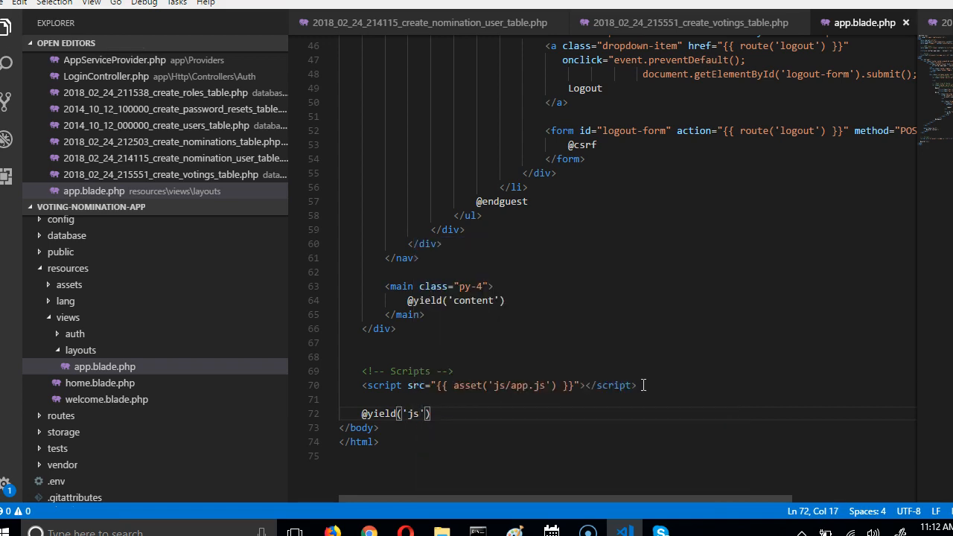
{"action": "type", "text": ";"}
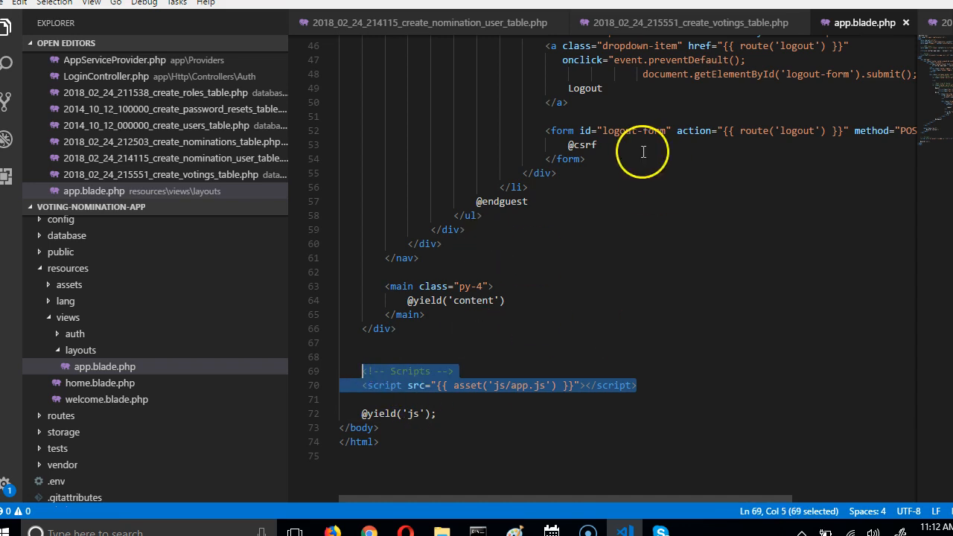
{"action": "mouse_move", "coordinate": [468, 235]}
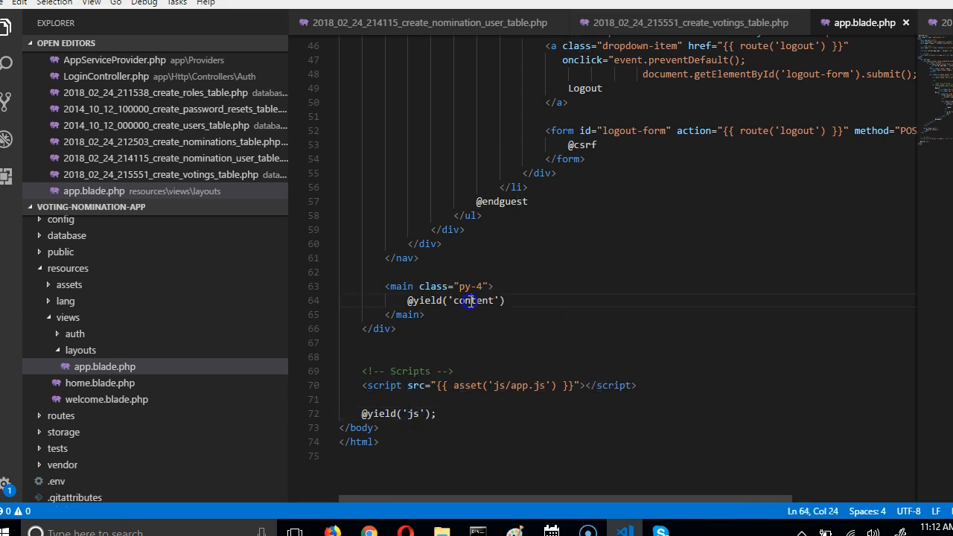
{"action": "double_click", "coordinate": [473, 301]}
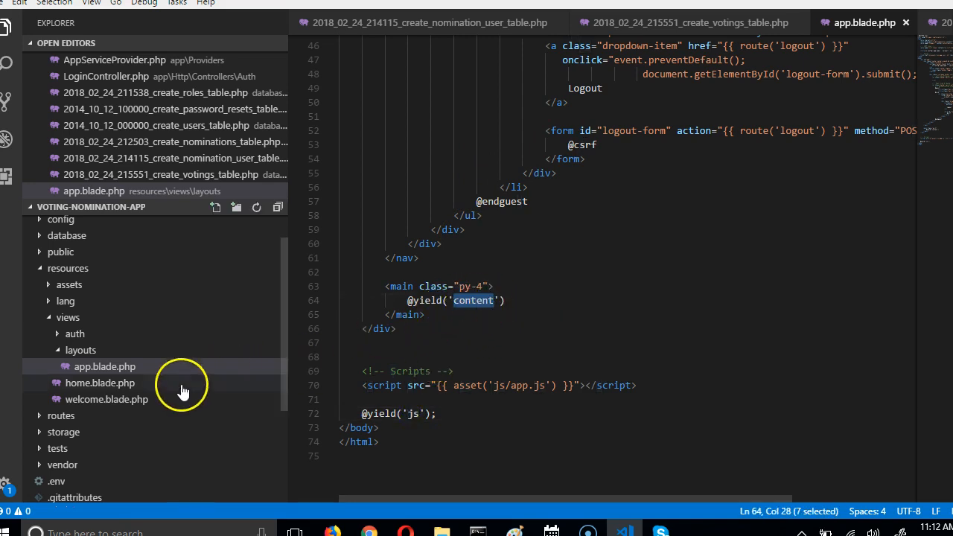
{"action": "left_click", "coordinate": [99, 383]}
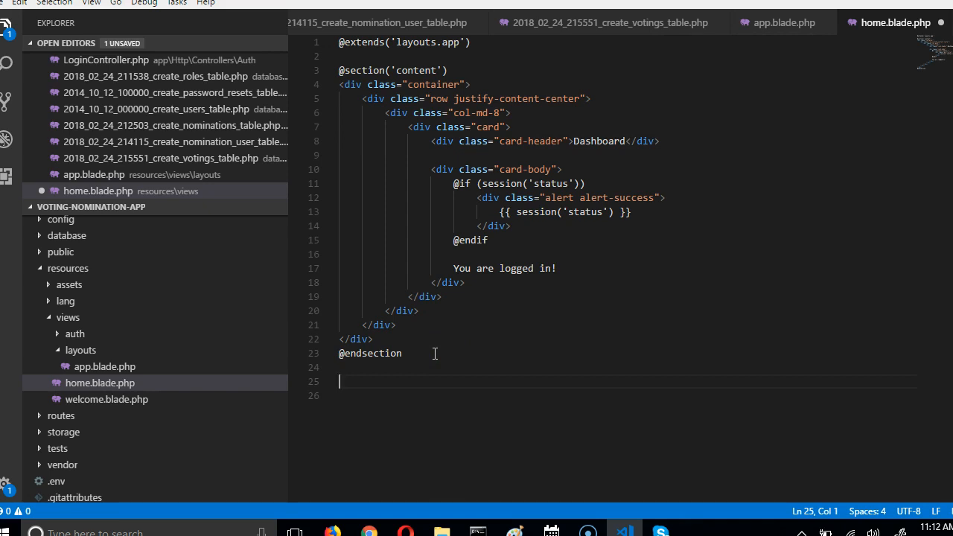
{"action": "type", "text": "@section("}
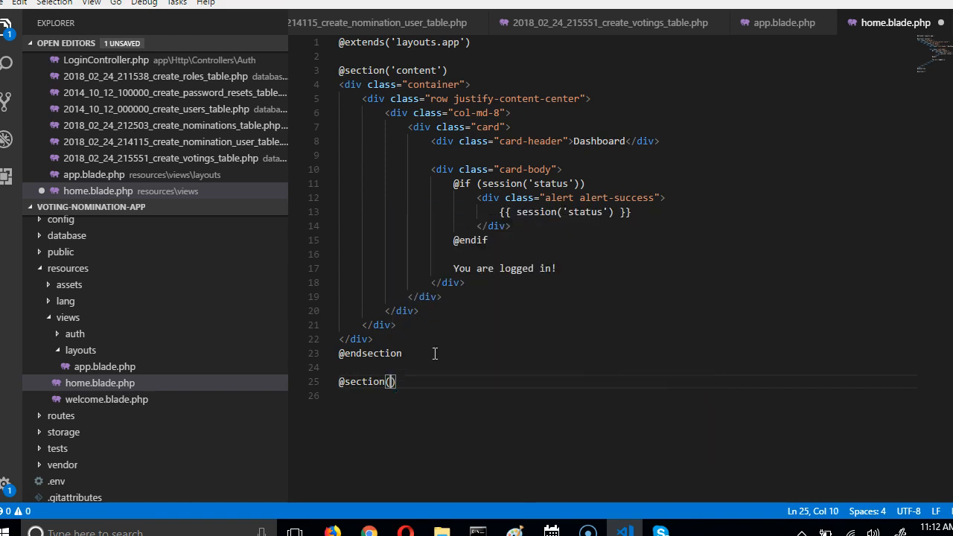
{"action": "type", "text": "'js'"}
{"action": "type", "text": "@"}
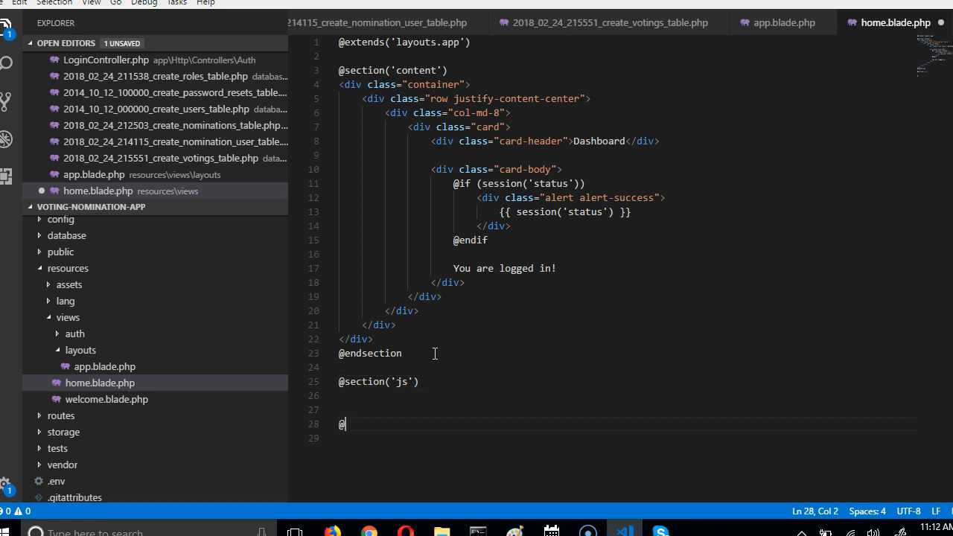
{"action": "type", "text": "endsection"}
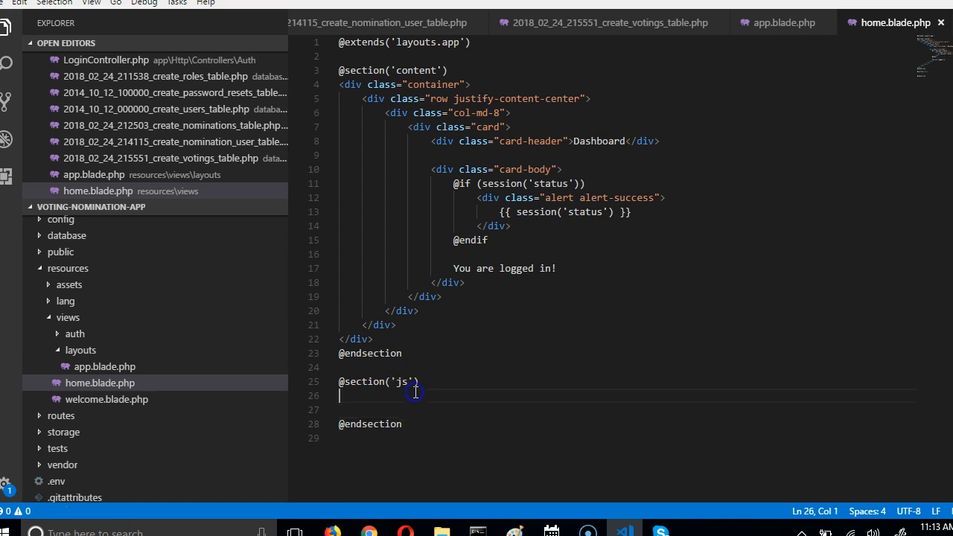
{"action": "type", "text": "<script>"}
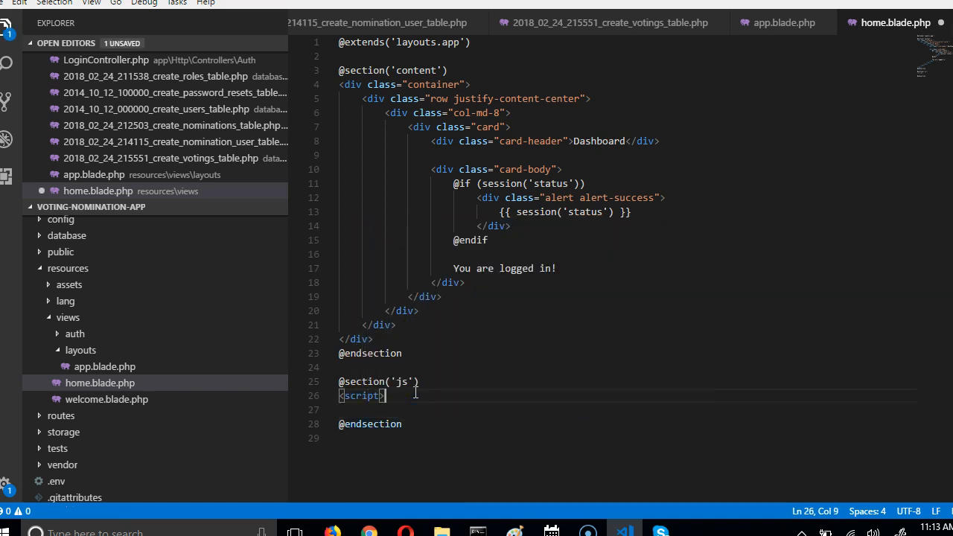
{"action": "type", "text": "</script>"}
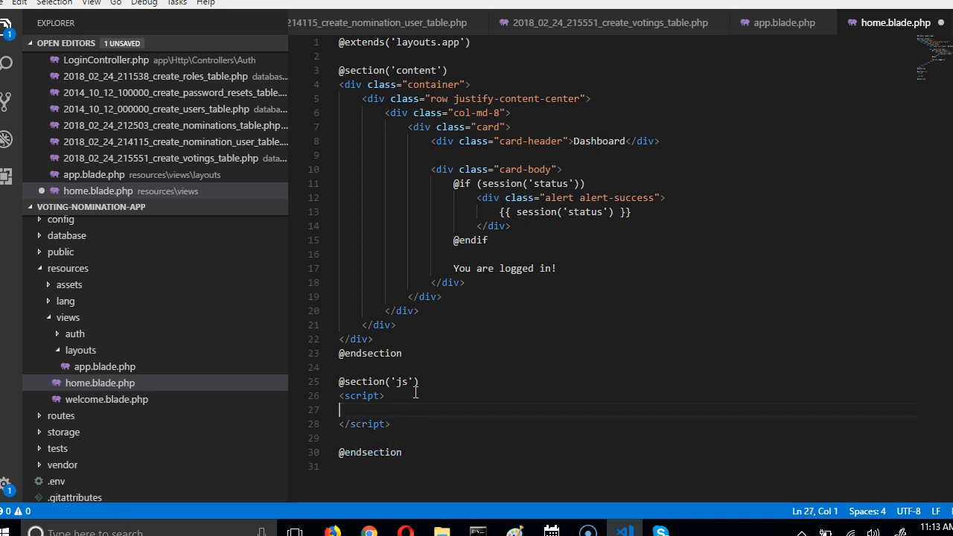
{"action": "type", "text": "2"}
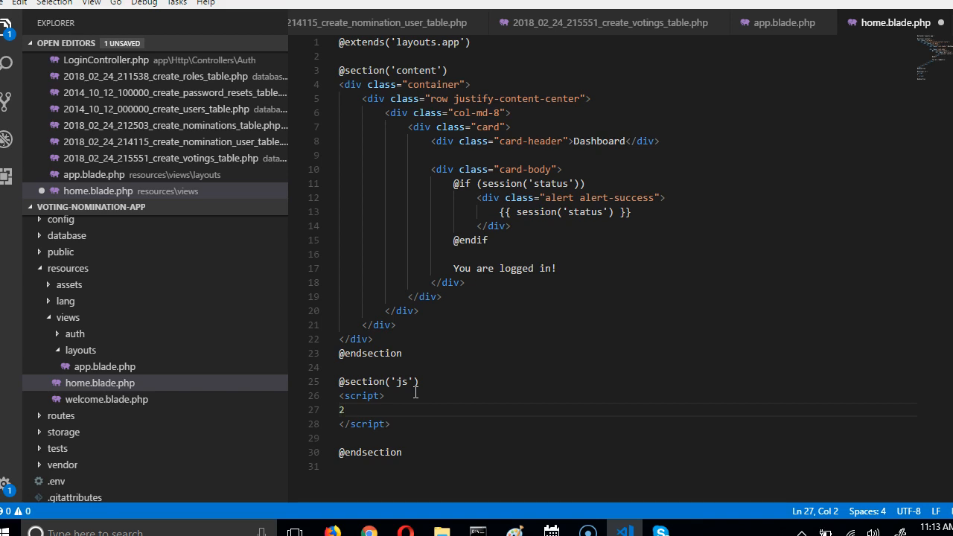
{"action": "type", "text": "$('"}
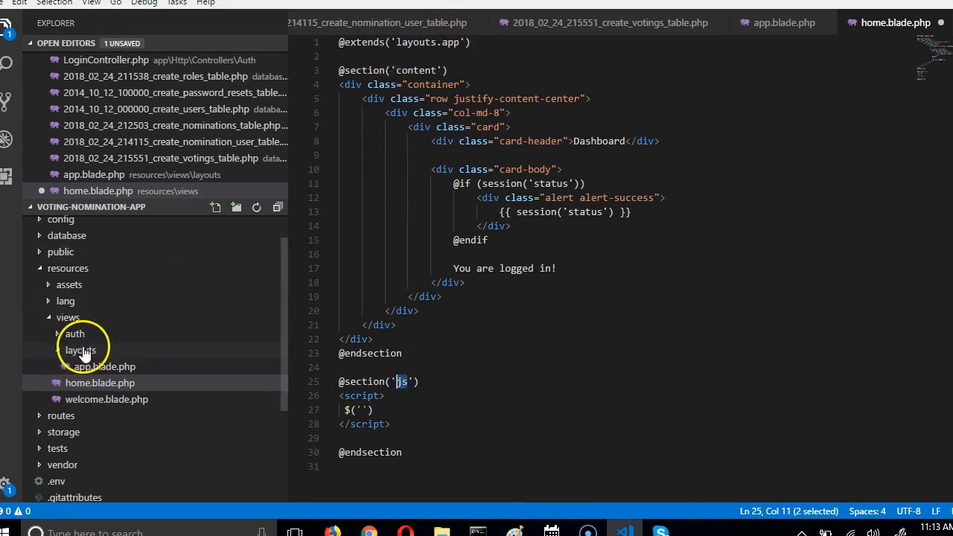
{"action": "left_click", "coordinate": [81, 350]}
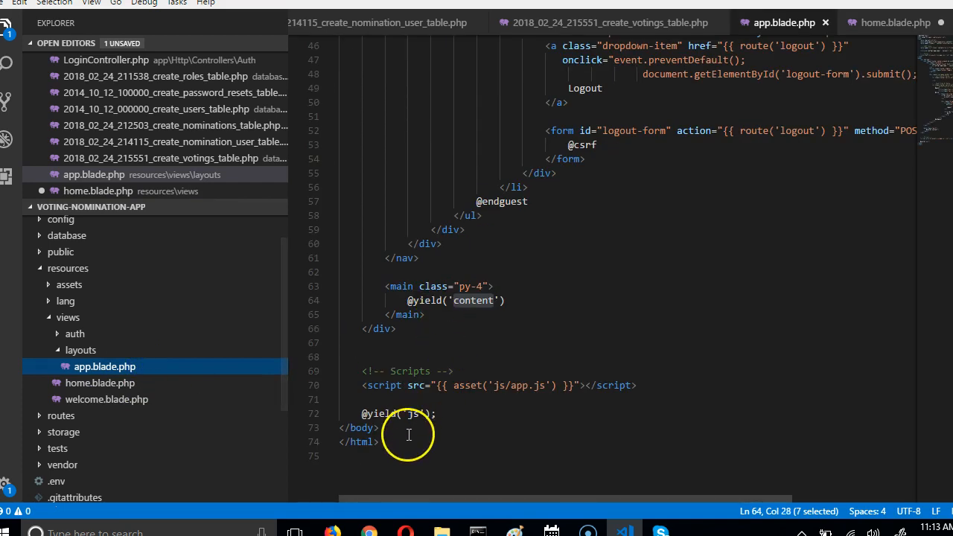
{"action": "double_click", "coordinate": [387, 414]}
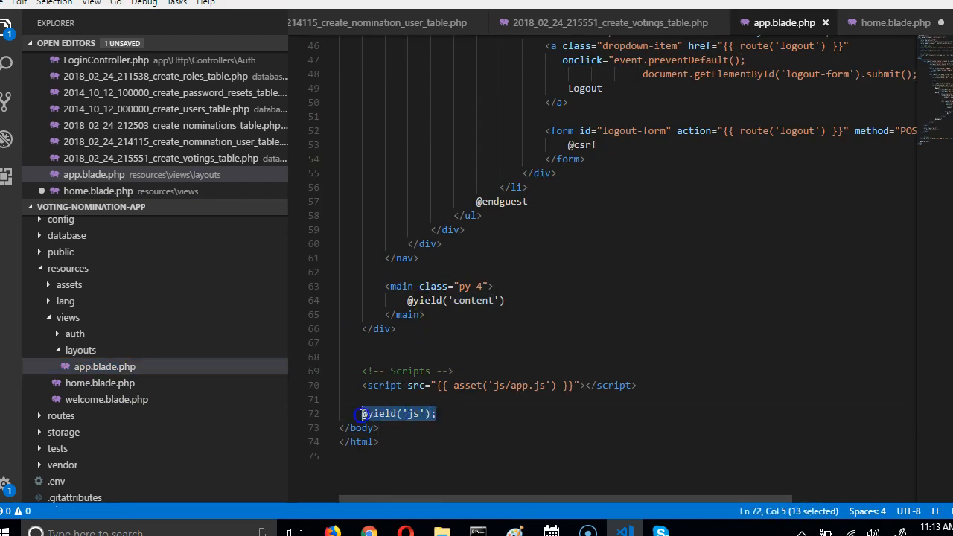
{"action": "left_click", "coordinate": [465, 413]}
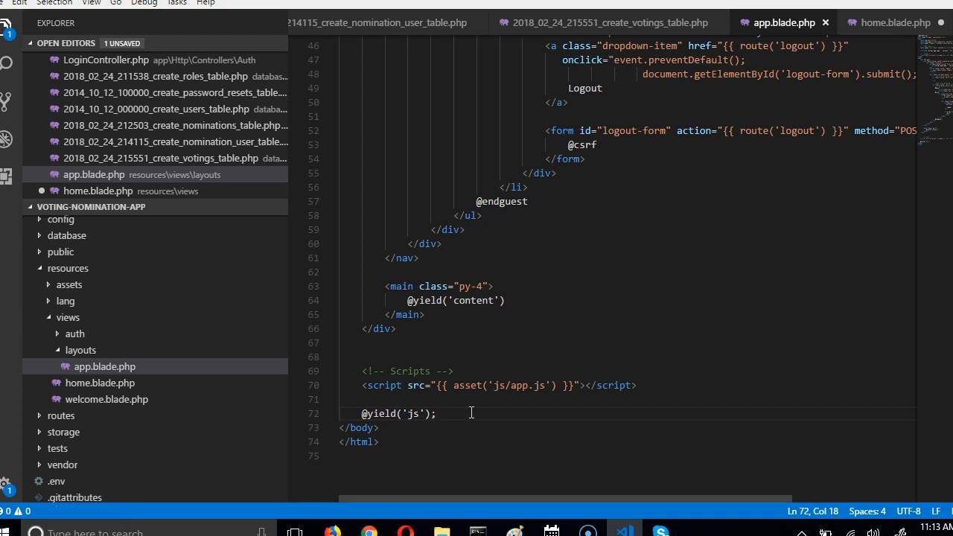
{"action": "mouse_move", "coordinate": [549, 524]}
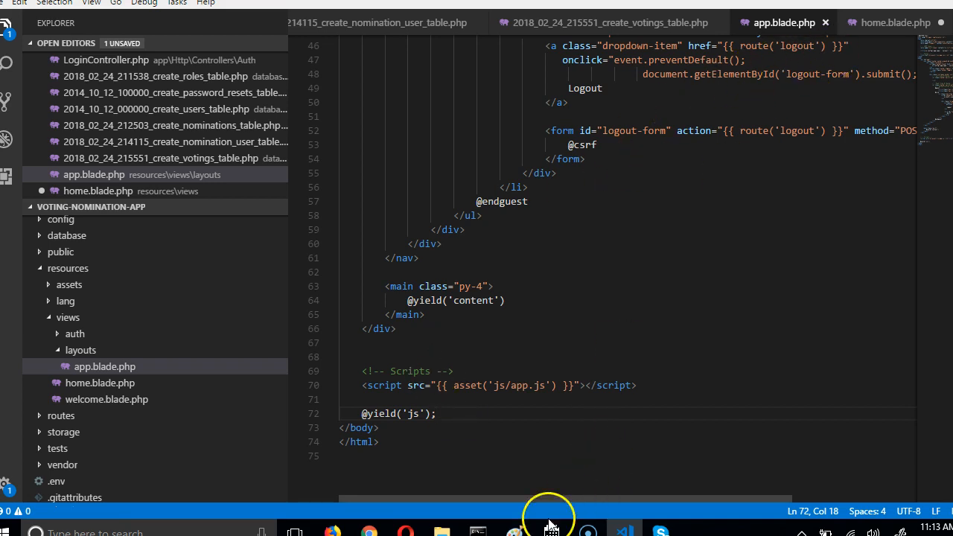
{"action": "left_click", "coordinate": [369, 532]}
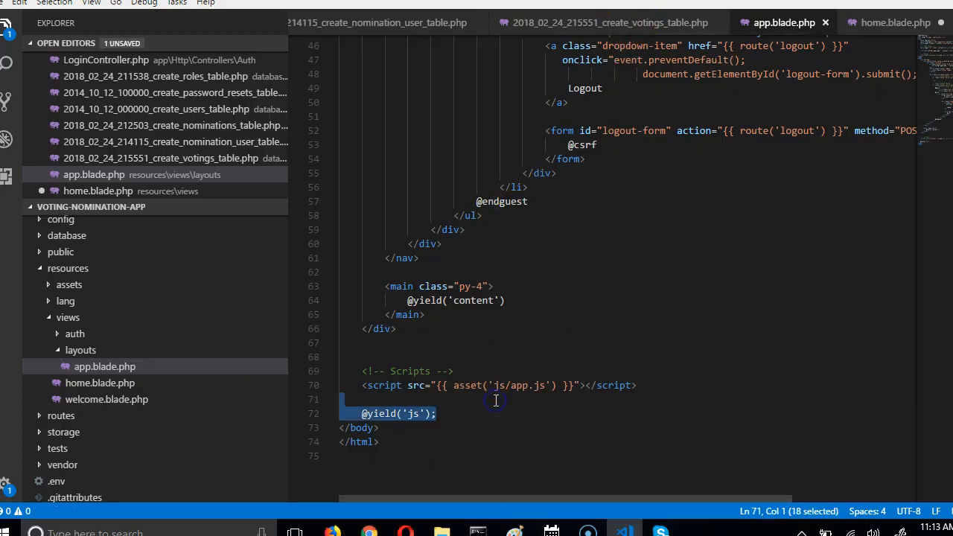
{"action": "mouse_move", "coordinate": [878, 30]}
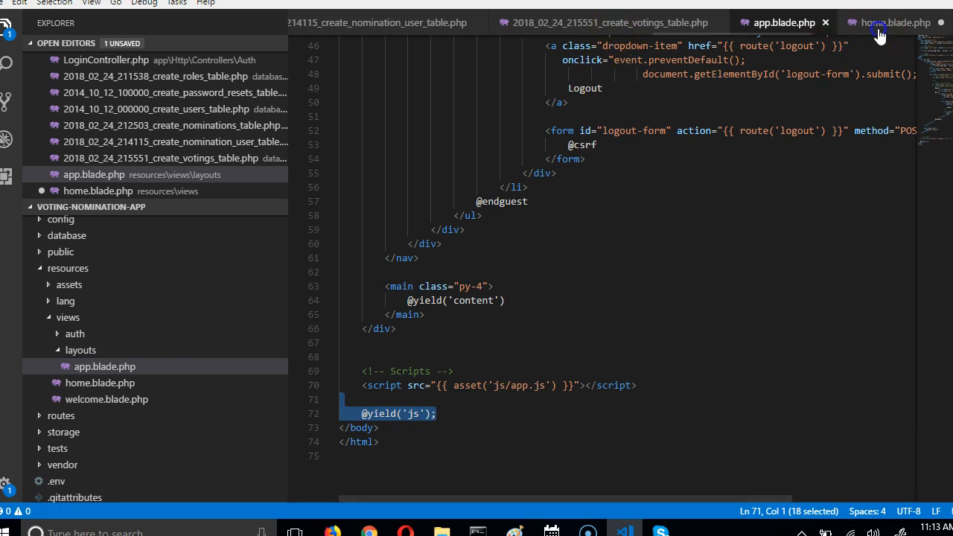
{"action": "left_click", "coordinate": [896, 22]}
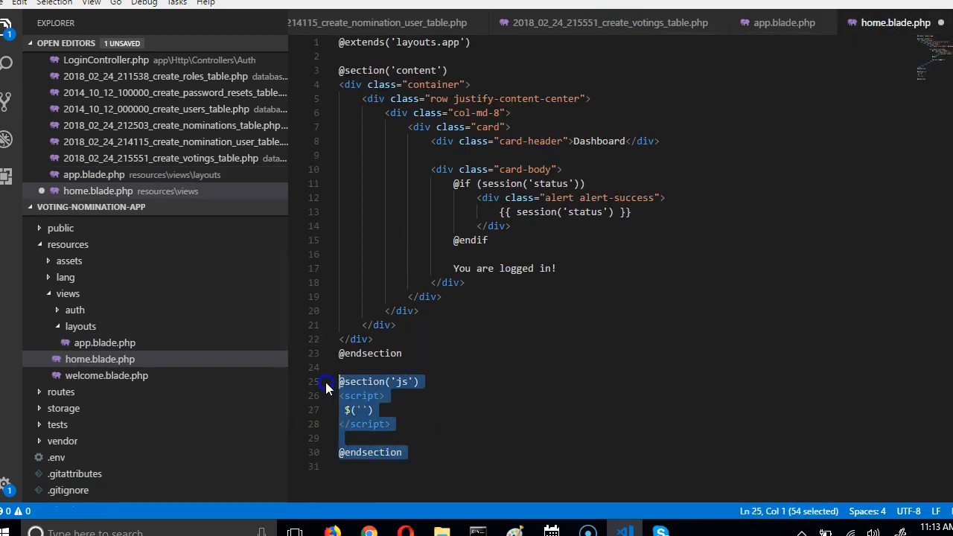
{"action": "key", "text": "Delete"}
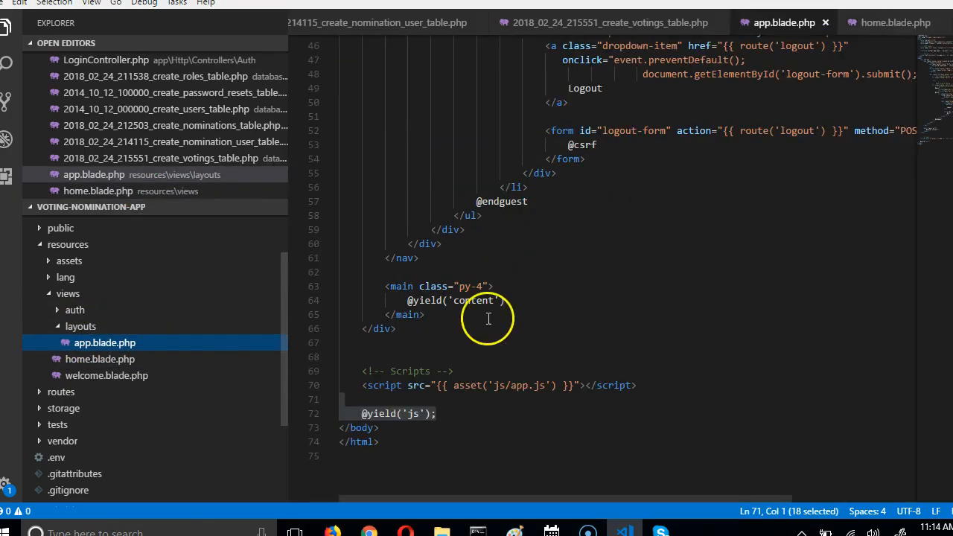
{"action": "scroll", "scroll_direction": "up", "scroll_amount": 3}
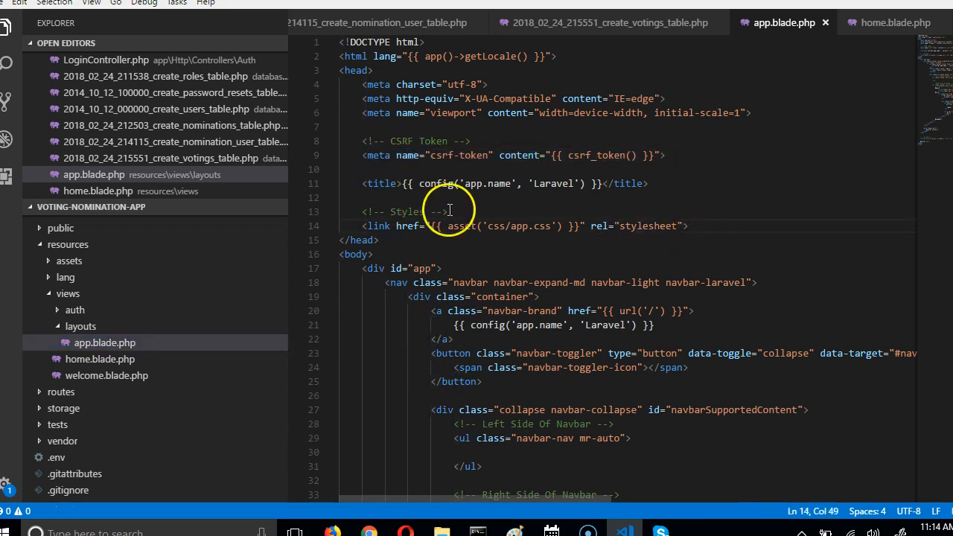
Step: Highlight the app.css stylesheet path in the layout and collapse the resources folder
{"action": "double_click", "coordinate": [528, 227]}
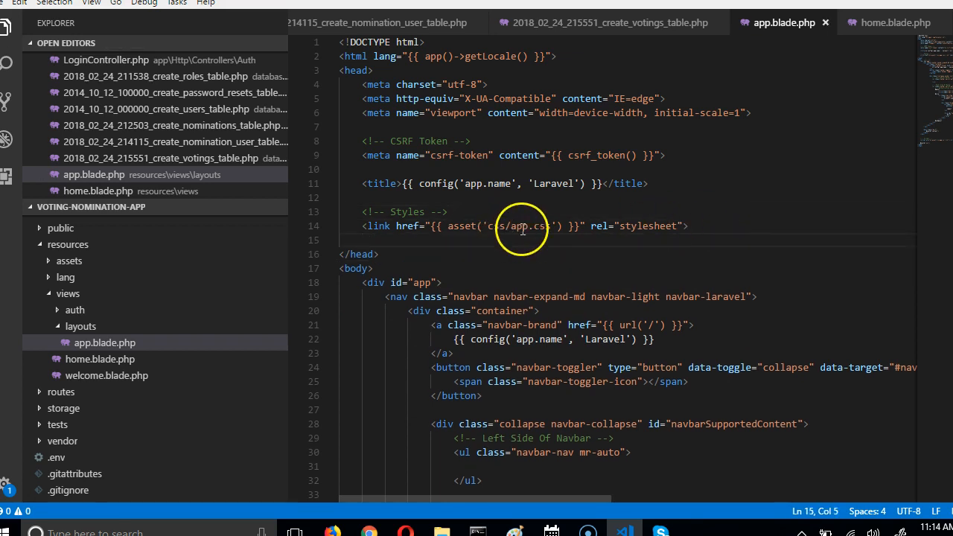
{"action": "left_click", "coordinate": [500, 227]}
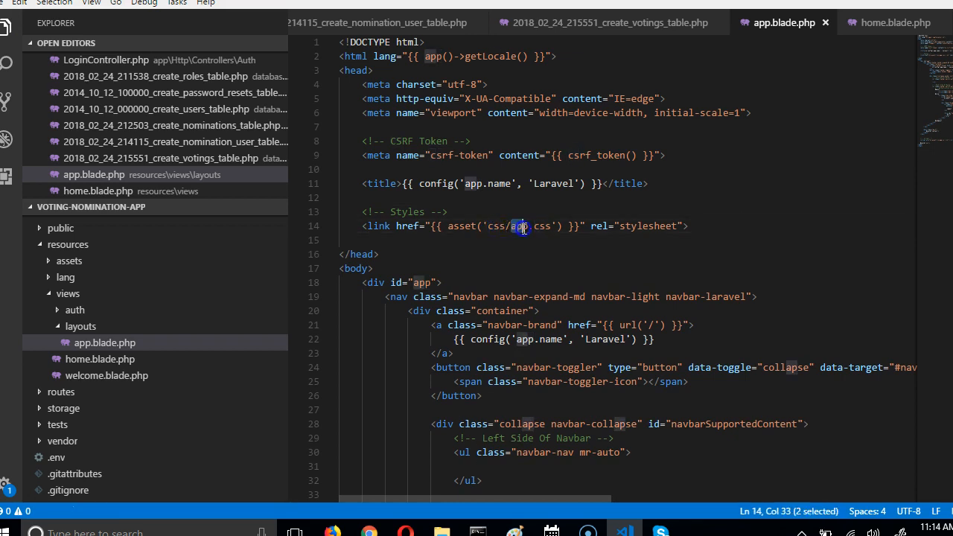
{"action": "left_click", "coordinate": [81, 326]}
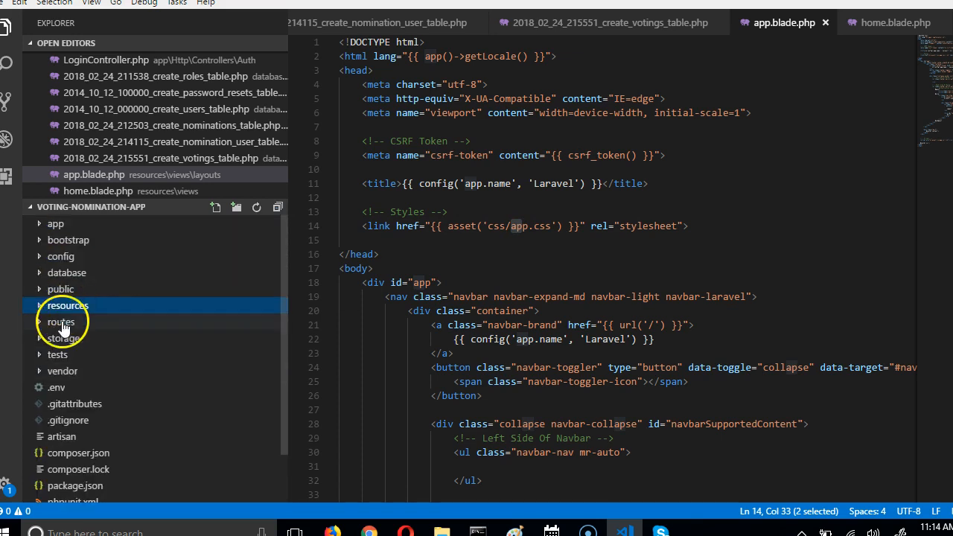
Step: Expand the public folder and browse its css and js asset folders
{"action": "left_click", "coordinate": [60, 288]}
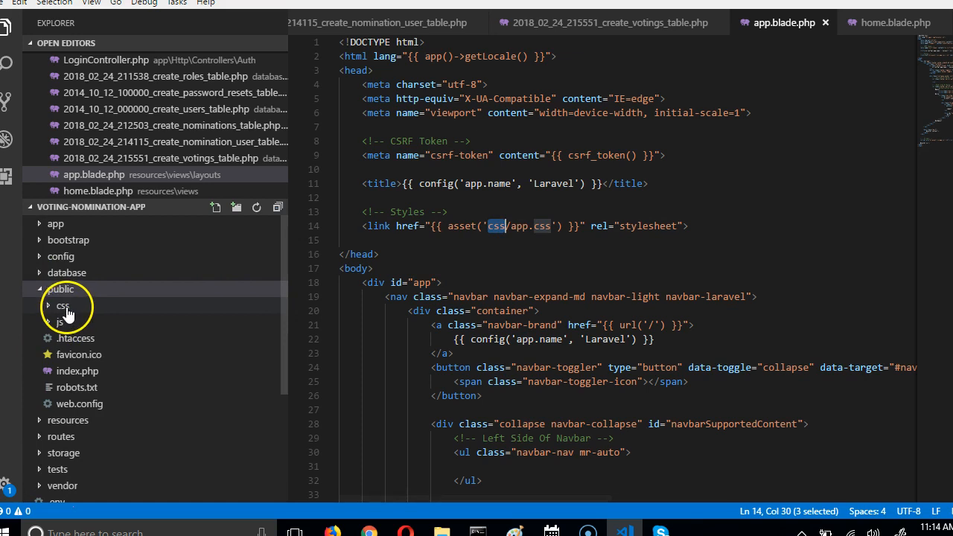
{"action": "left_click", "coordinate": [62, 305]}
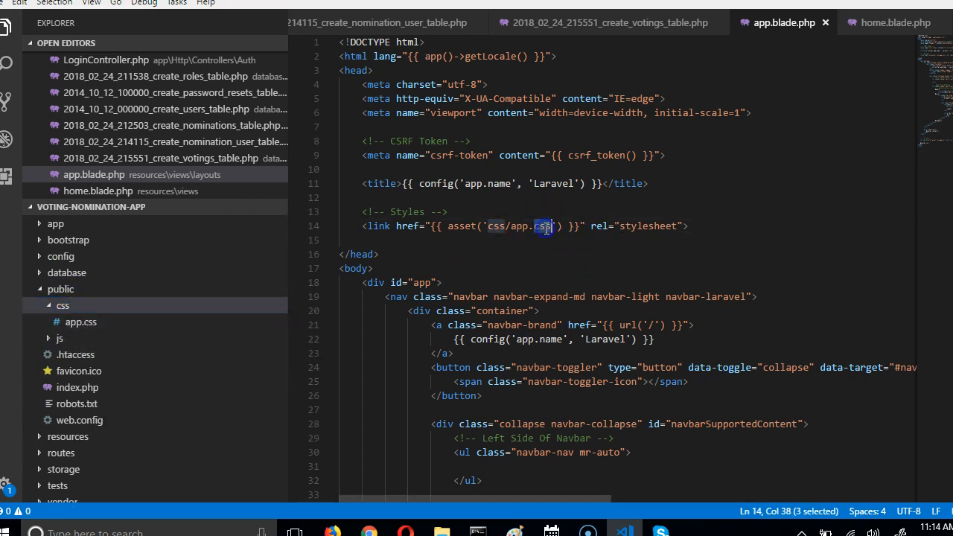
{"action": "left_click", "coordinate": [62, 306]}
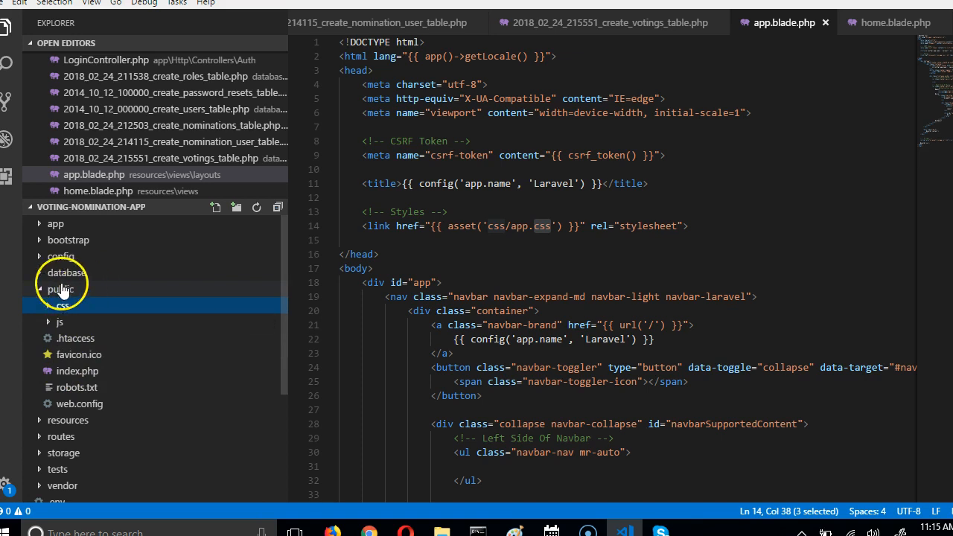
{"action": "left_click", "coordinate": [59, 289]}
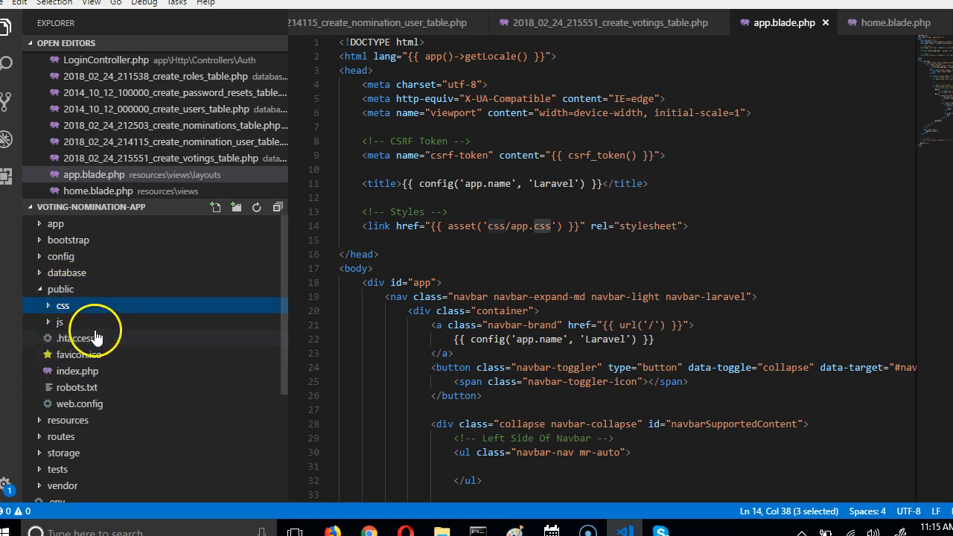
{"action": "left_click", "coordinate": [60, 322]}
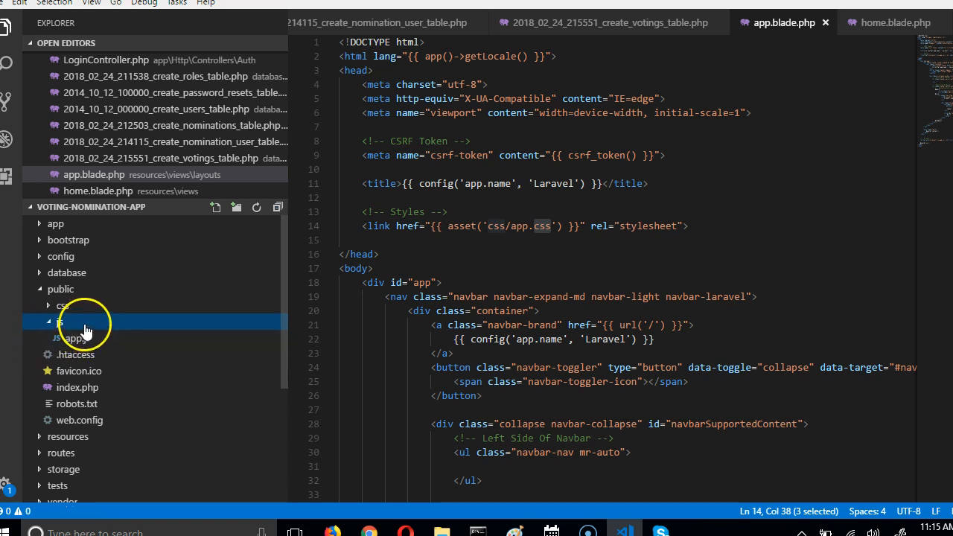
{"action": "left_click", "coordinate": [60, 322]}
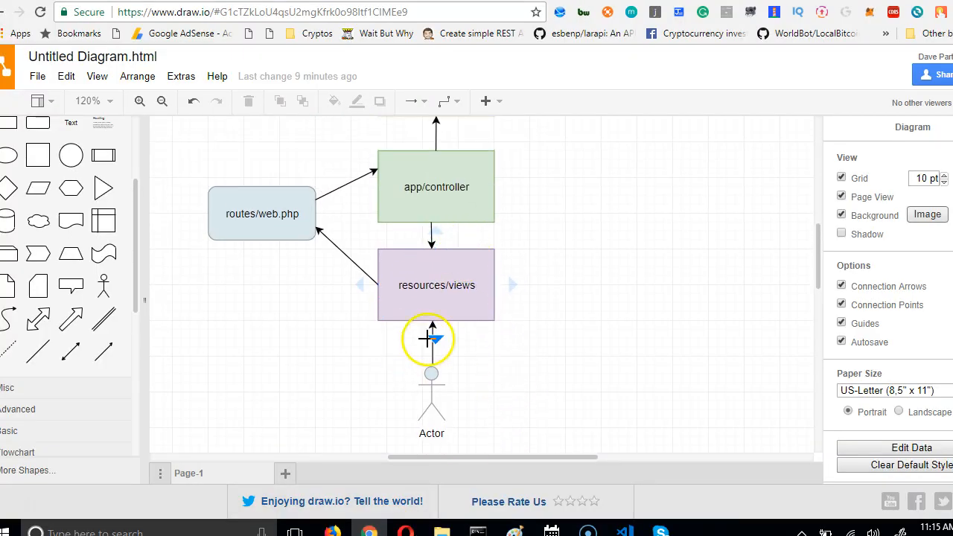
{"action": "left_click", "coordinate": [436, 286]}
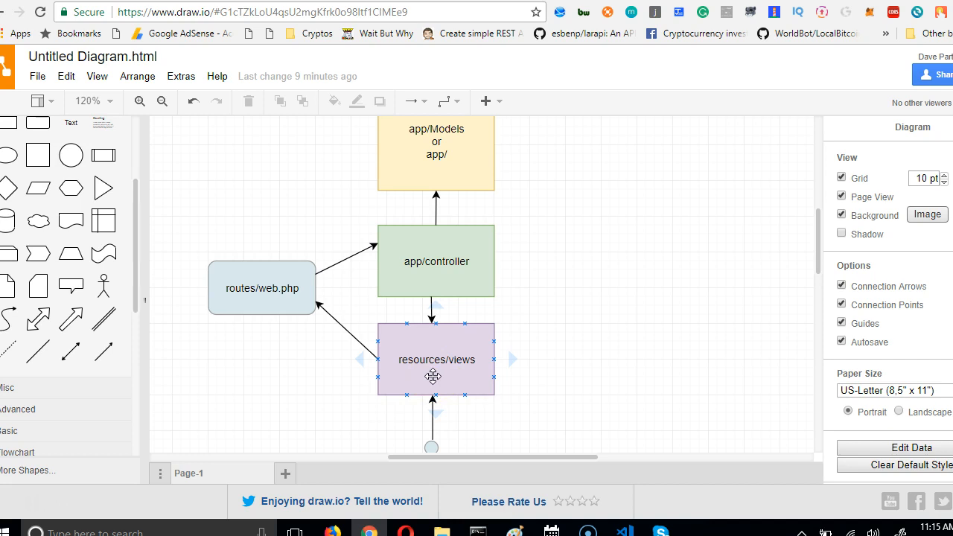
{"action": "left_click", "coordinate": [262, 287]}
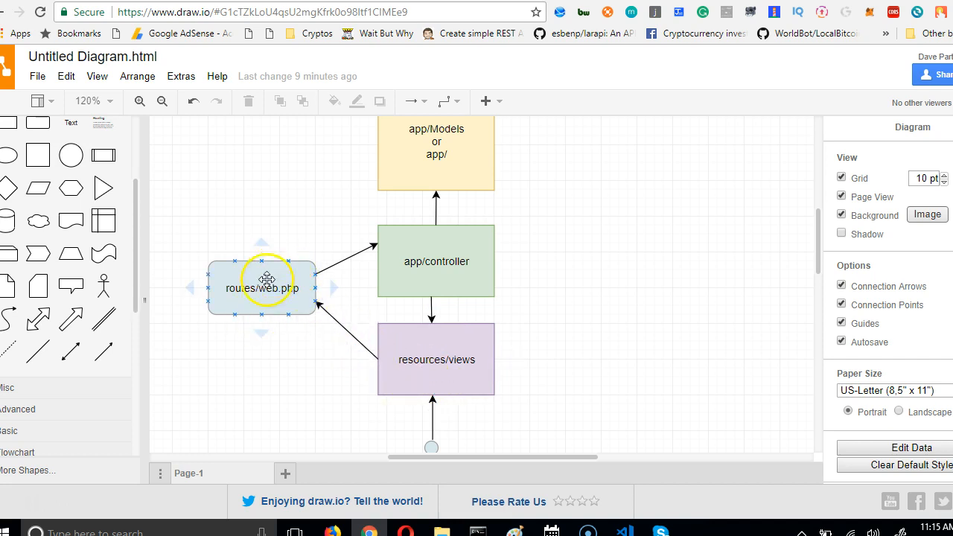
{"action": "mouse_move", "coordinate": [298, 298]}
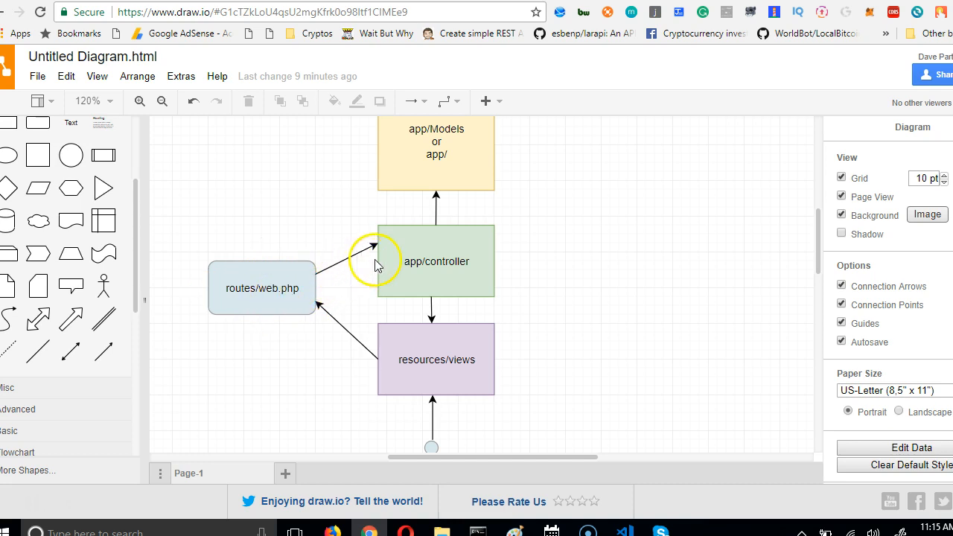
{"action": "left_click", "coordinate": [436, 261]}
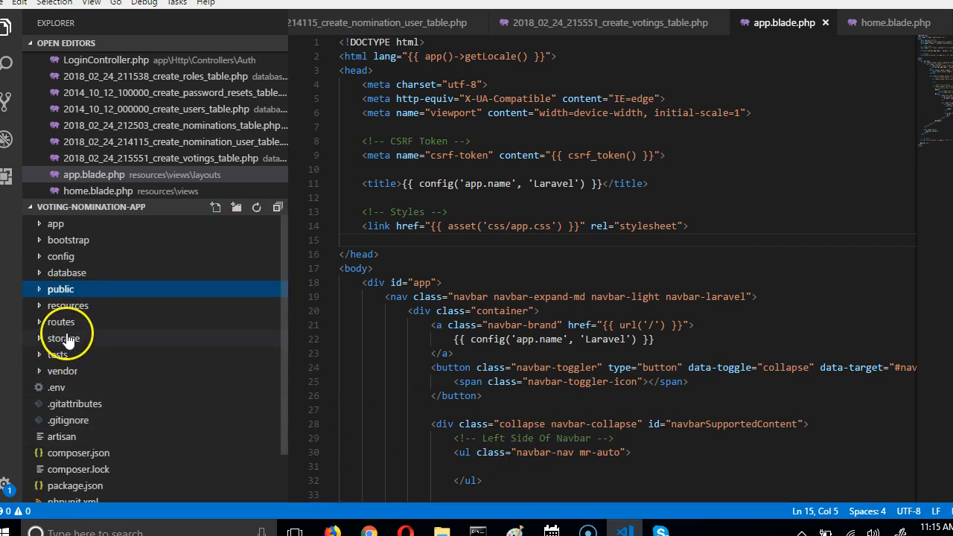
Step: Open routes/web.php and highlight Auth in the facebook login route
{"action": "left_click", "coordinate": [61, 321]}
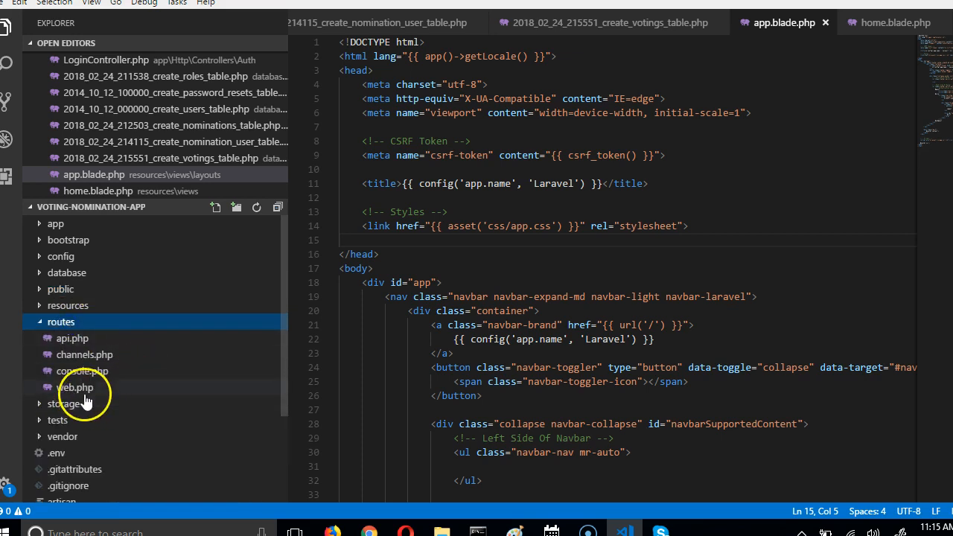
{"action": "left_click", "coordinate": [76, 388]}
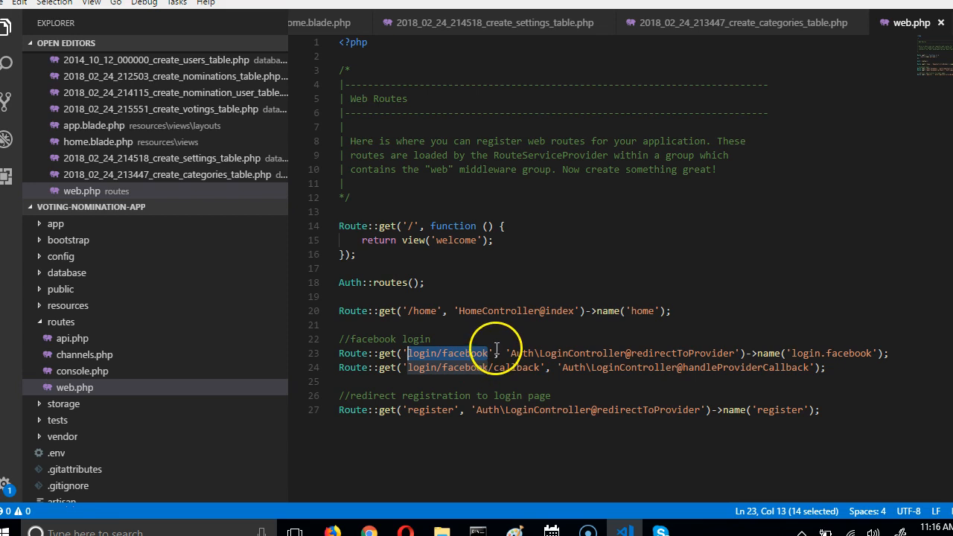
{"action": "double_click", "coordinate": [582, 353]}
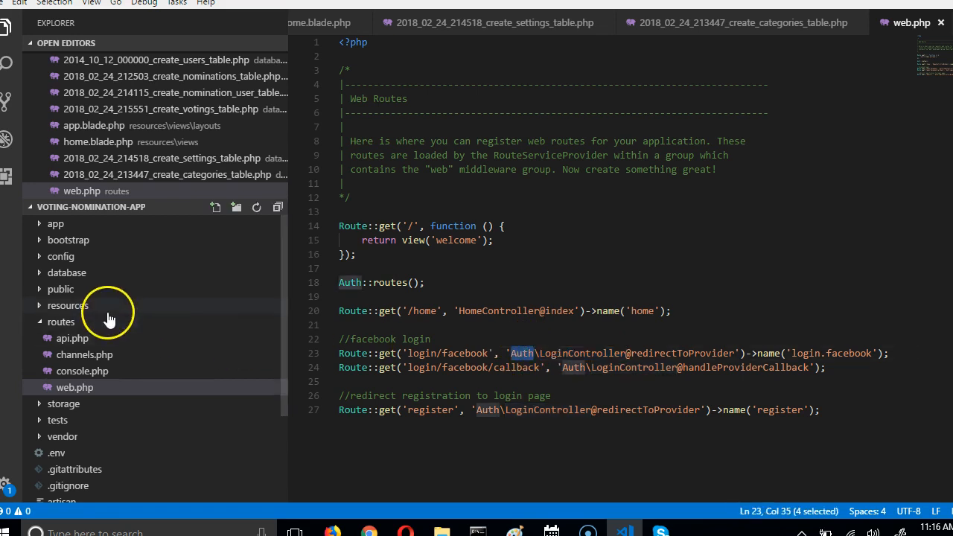
Step: Expand app > Http > Controllers > Auth to reveal LoginController.php
{"action": "left_click", "coordinate": [55, 224]}
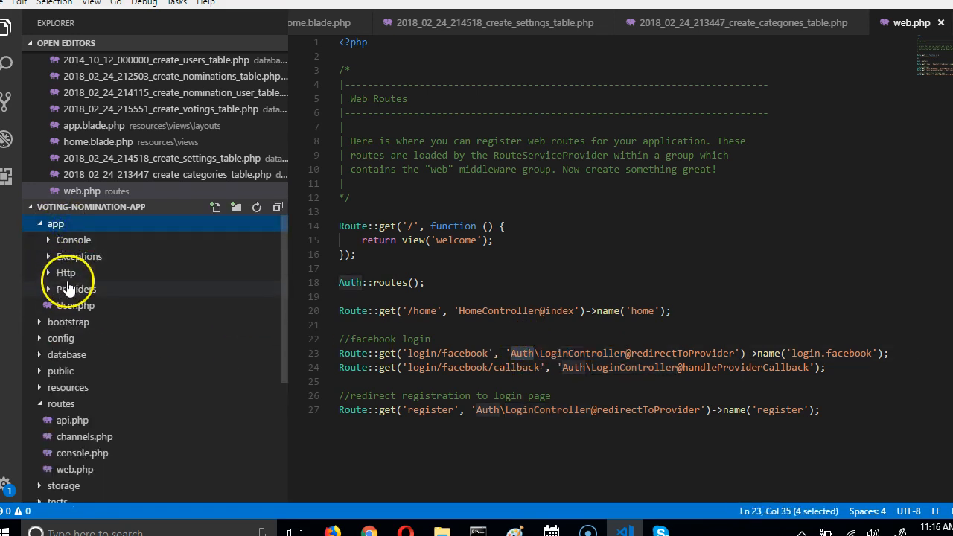
{"action": "left_click", "coordinate": [65, 273]}
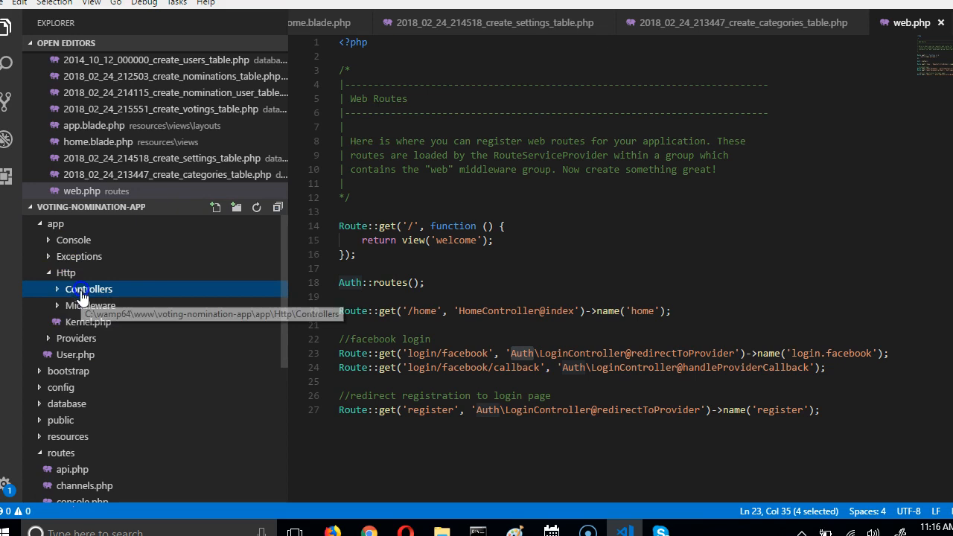
{"action": "left_click", "coordinate": [89, 289]}
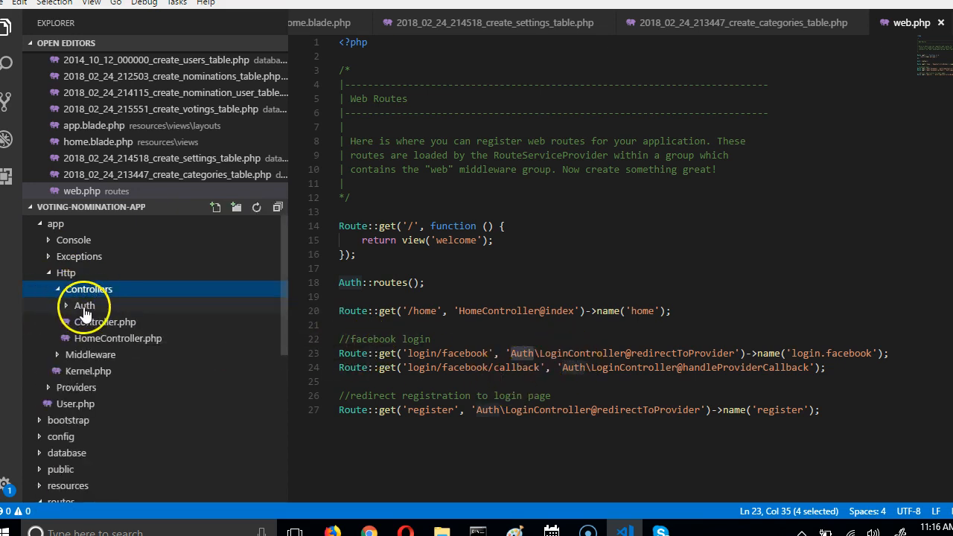
{"action": "left_click", "coordinate": [83, 305]}
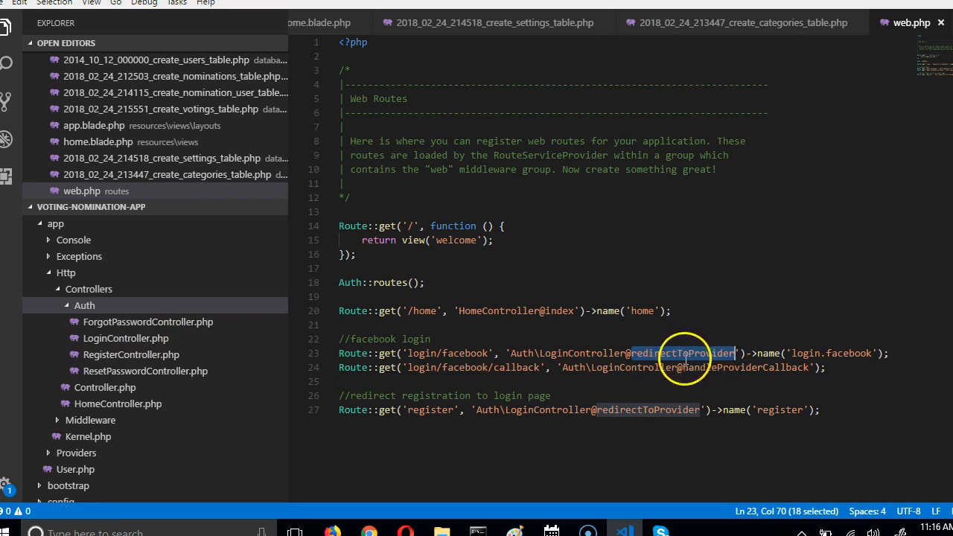
{"action": "mouse_move", "coordinate": [125, 338]}
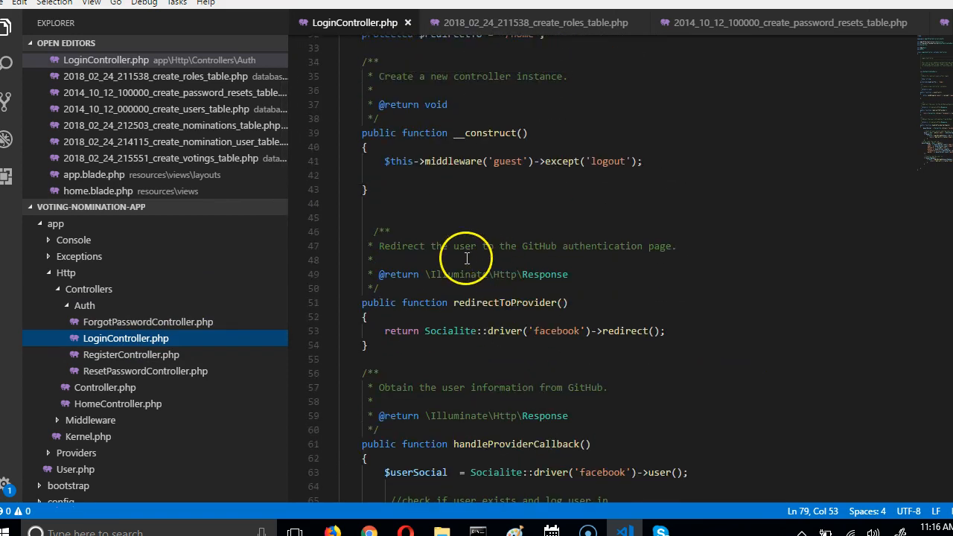
Step: Highlight redirectToProvider in LoginController.php and scroll through the Socialite facebook redirect
{"action": "double_click", "coordinate": [505, 302]}
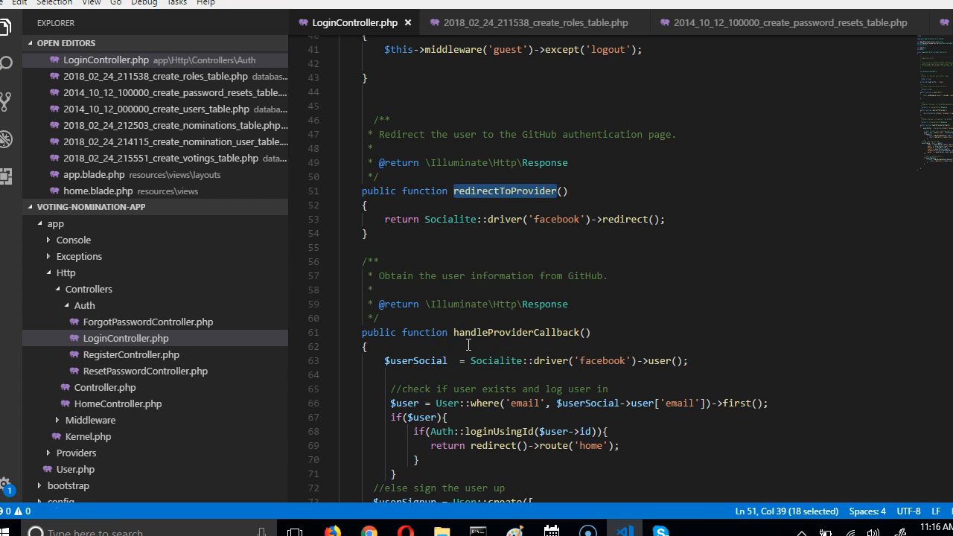
{"action": "scroll", "scroll_direction": "down", "scroll_amount": 3}
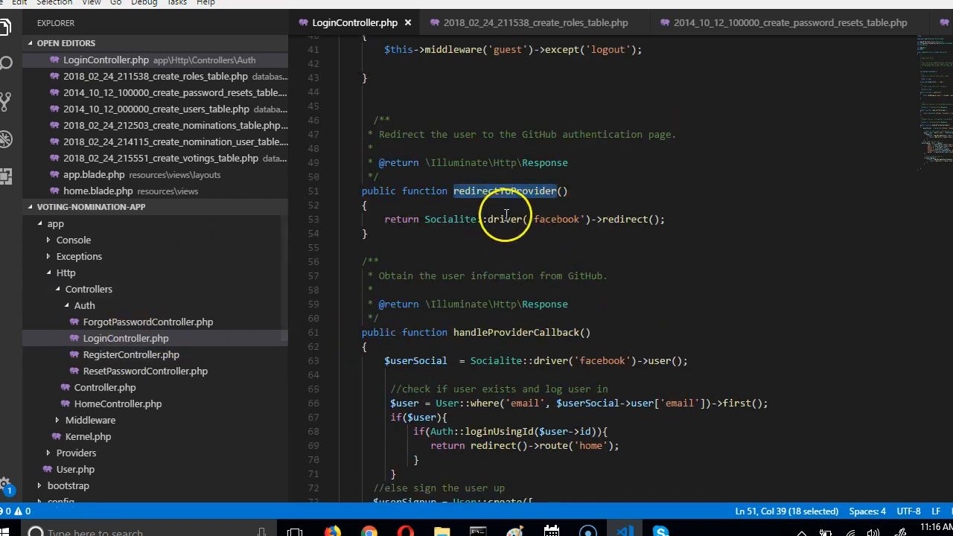
{"action": "mouse_move", "coordinate": [495, 191]}
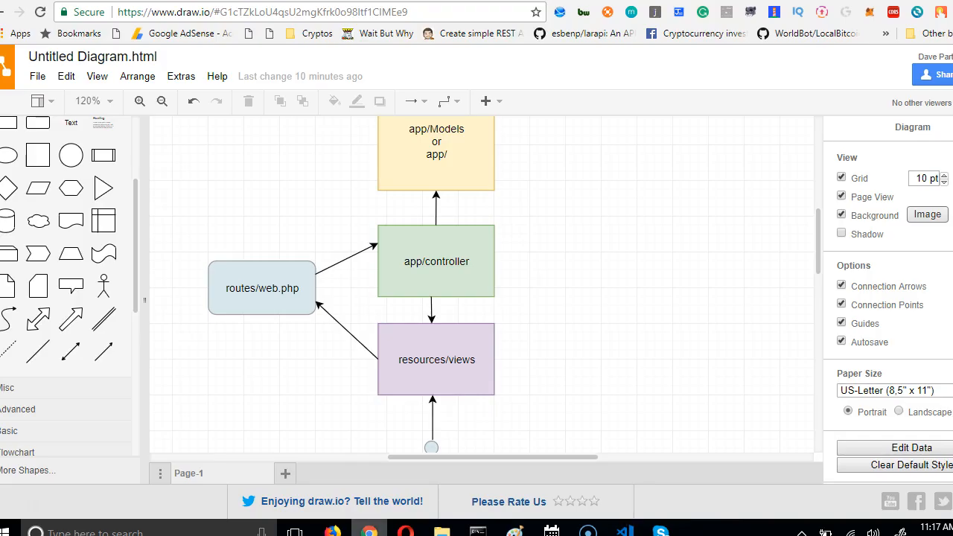
{"action": "left_click", "coordinate": [262, 289]}
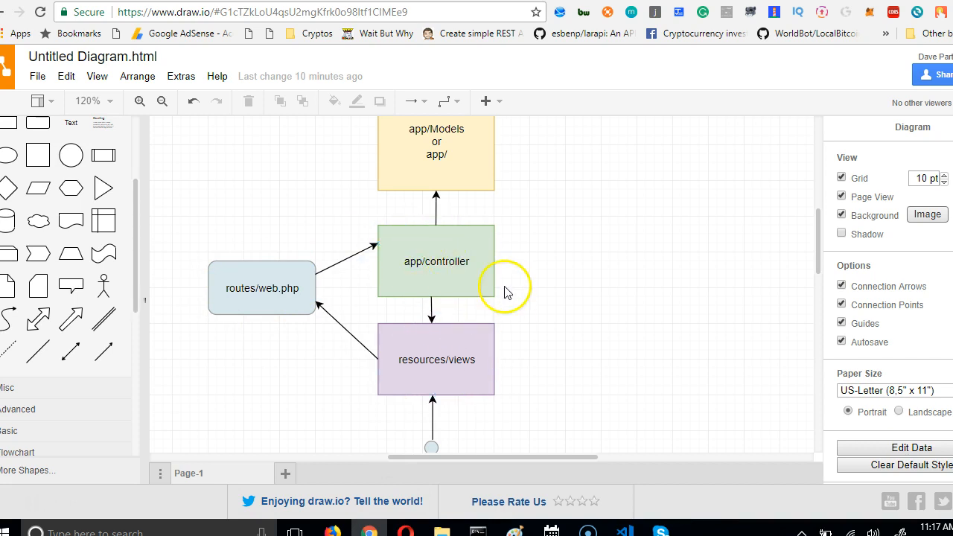
{"action": "left_click", "coordinate": [437, 262]}
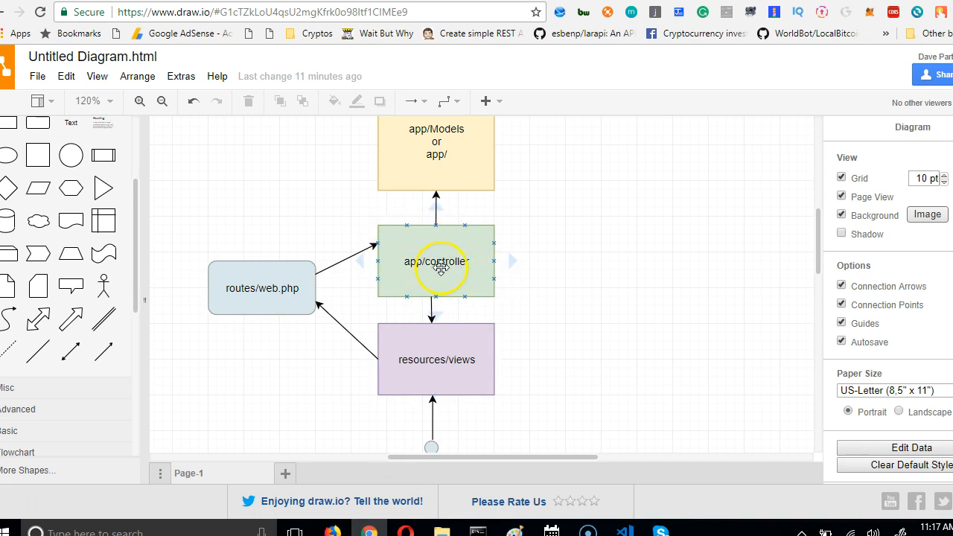
{"action": "mouse_move", "coordinate": [450, 247]}
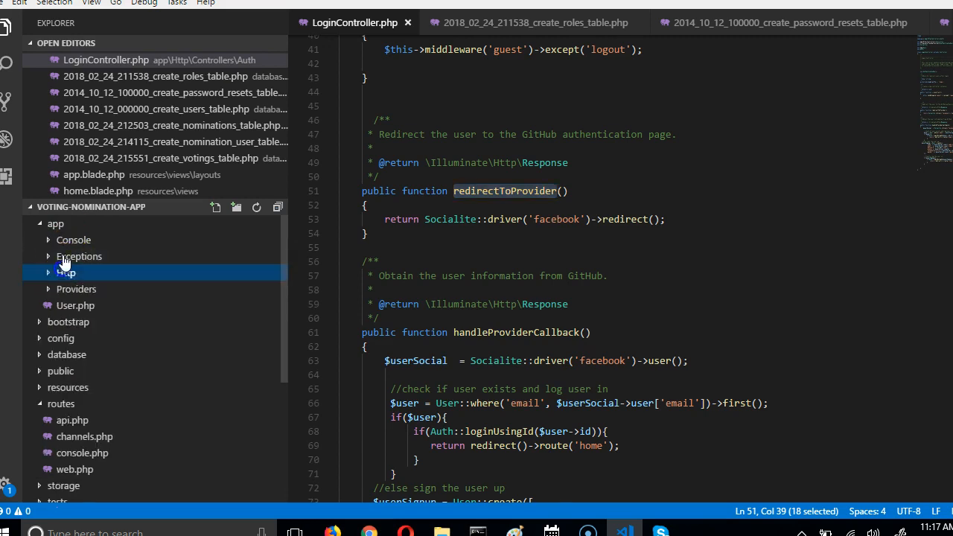
Step: Expand app > Http > Controllers in the Explorer to reach RegisterController.php
{"action": "left_click", "coordinate": [55, 223]}
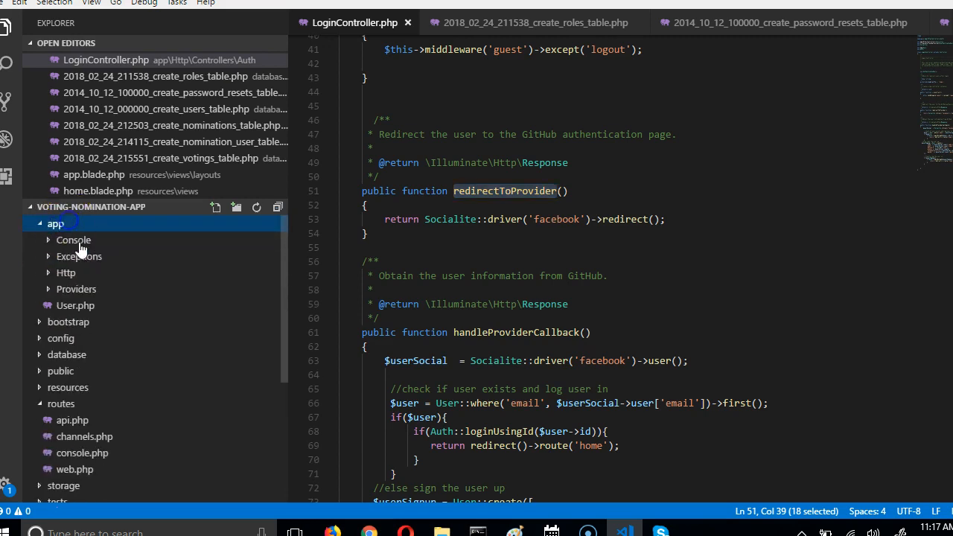
{"action": "left_click", "coordinate": [65, 272]}
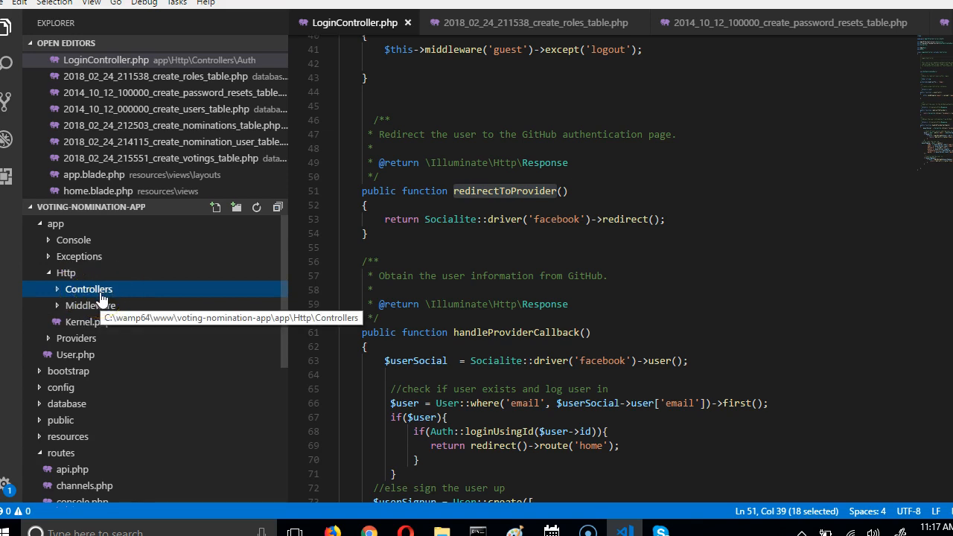
{"action": "left_click", "coordinate": [90, 289]}
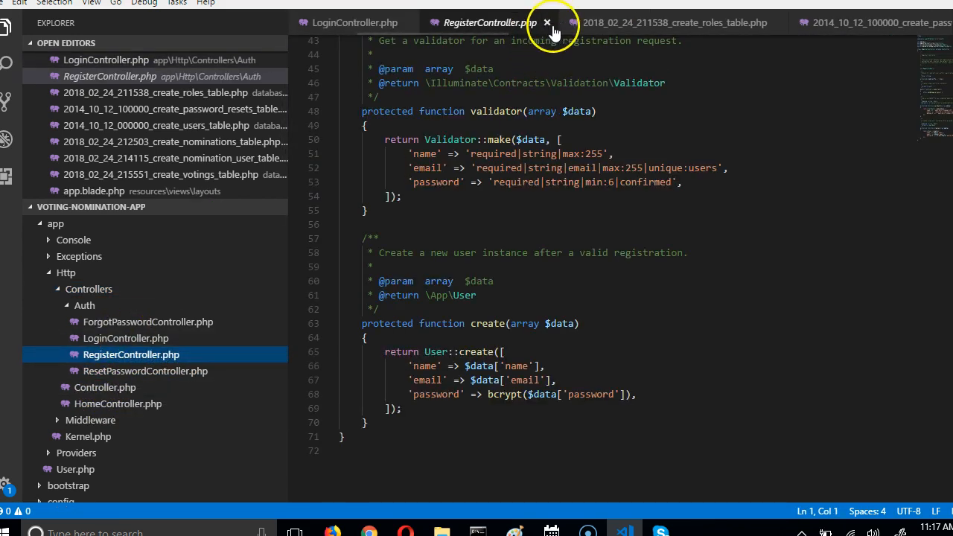
Step: Close RegisterController and the roles, password resets and users migration files
{"action": "left_click", "coordinate": [547, 23]}
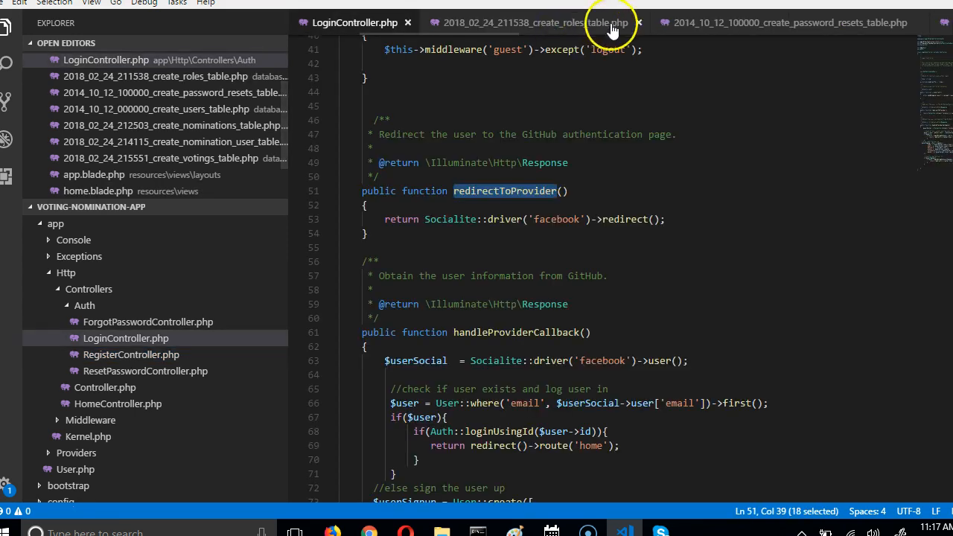
{"action": "left_click", "coordinate": [639, 23]}
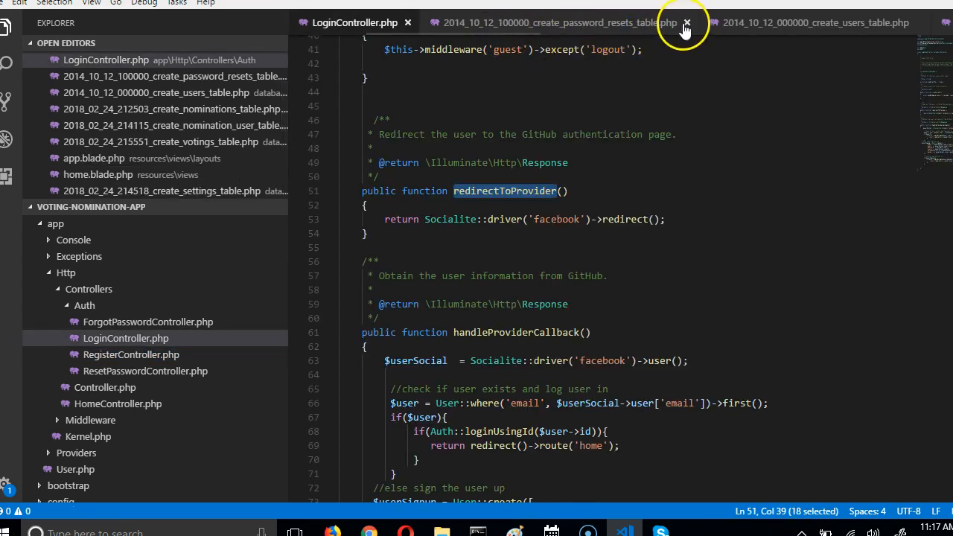
{"action": "left_click", "coordinate": [685, 23]}
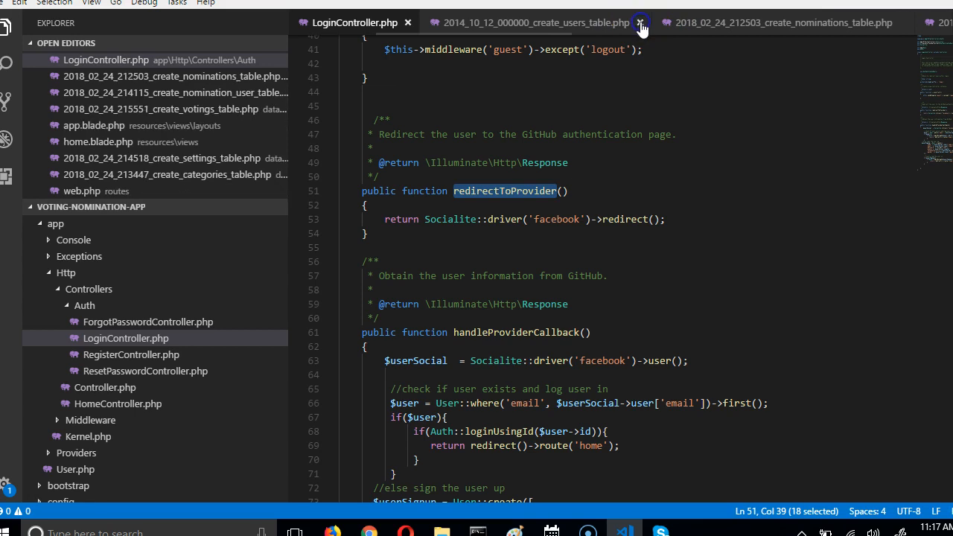
{"action": "left_click", "coordinate": [639, 22]}
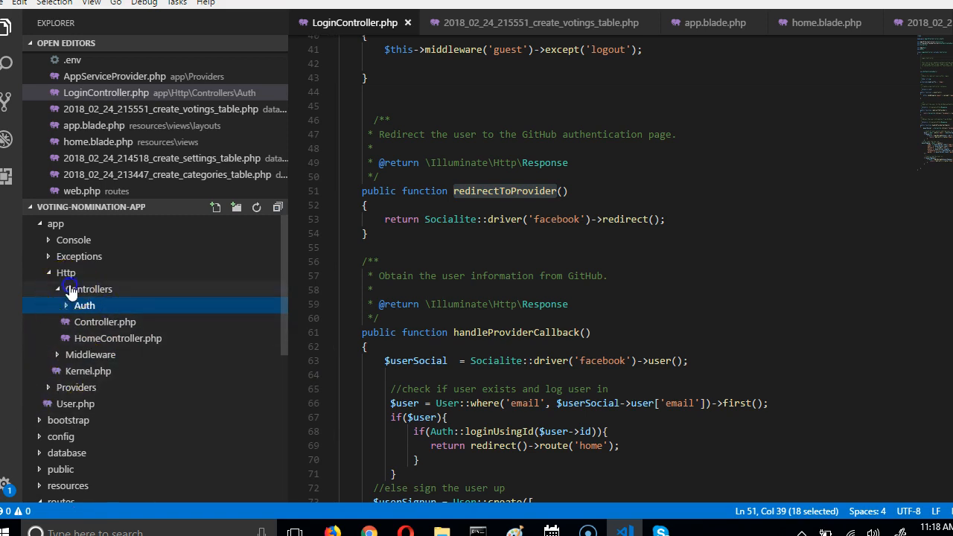
Step: Collapse the Http folder and open User.php from the app folder
{"action": "left_click", "coordinate": [66, 272]}
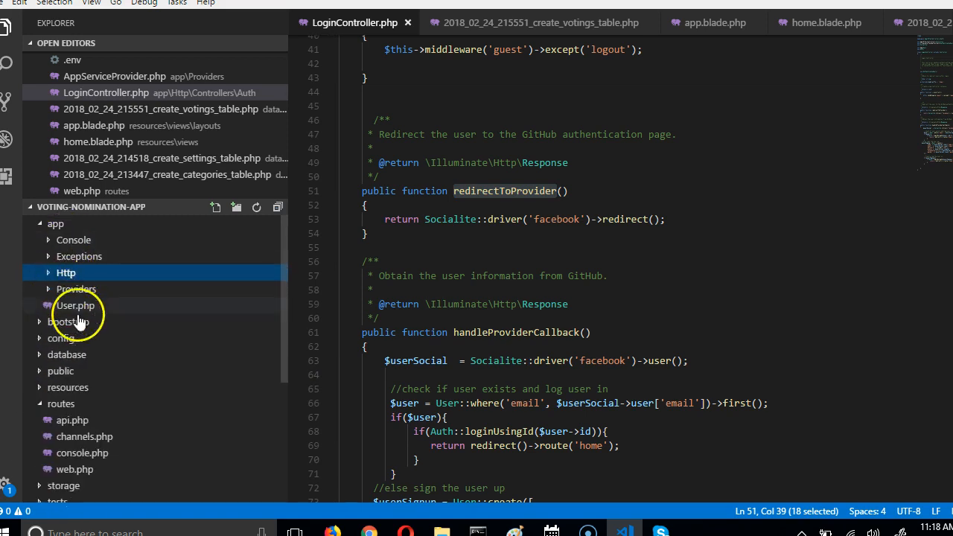
{"action": "mouse_move", "coordinate": [102, 308]}
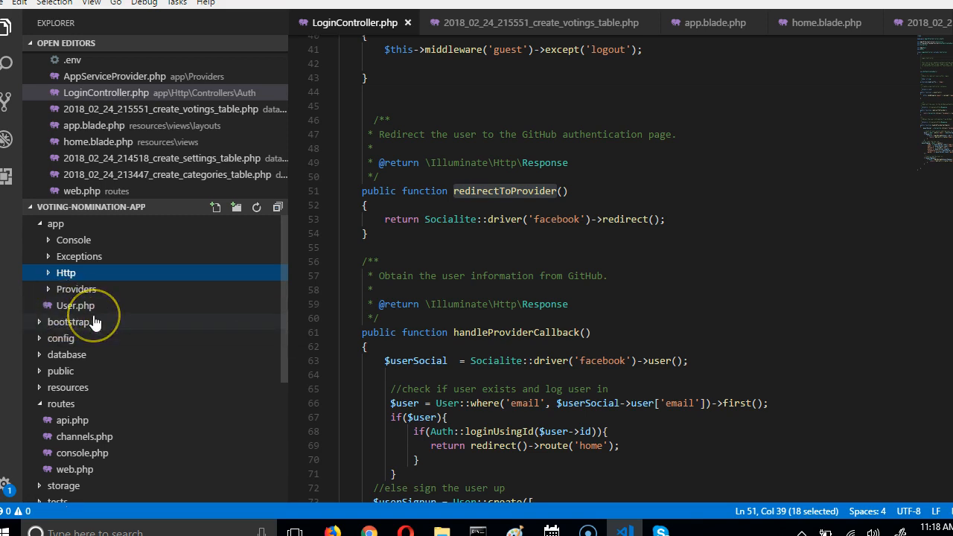
{"action": "mouse_move", "coordinate": [71, 321]}
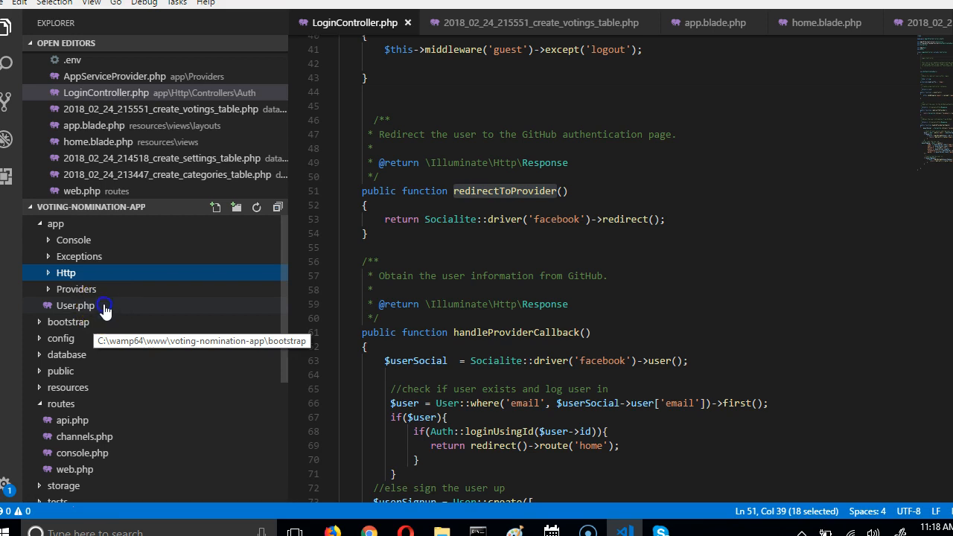
{"action": "left_click", "coordinate": [74, 305]}
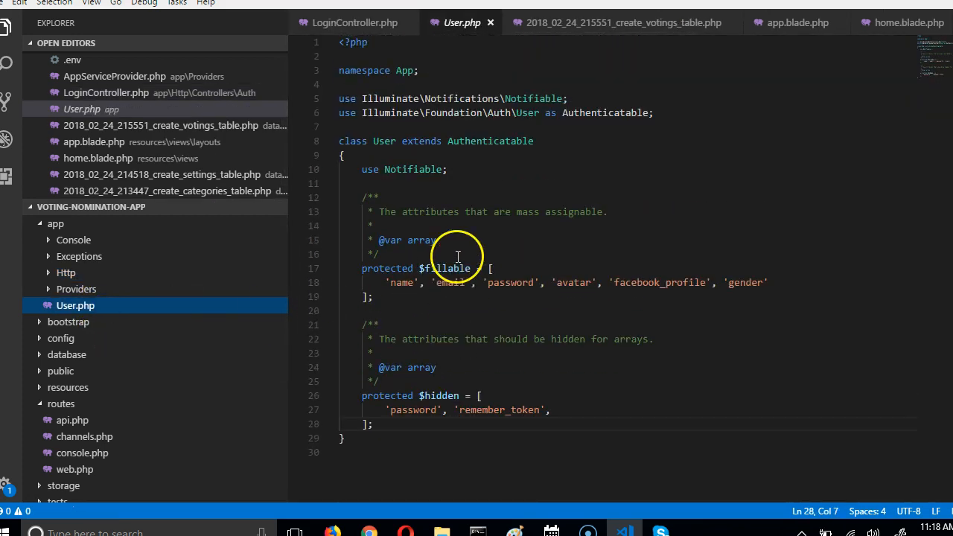
{"action": "mouse_move", "coordinate": [509, 140]}
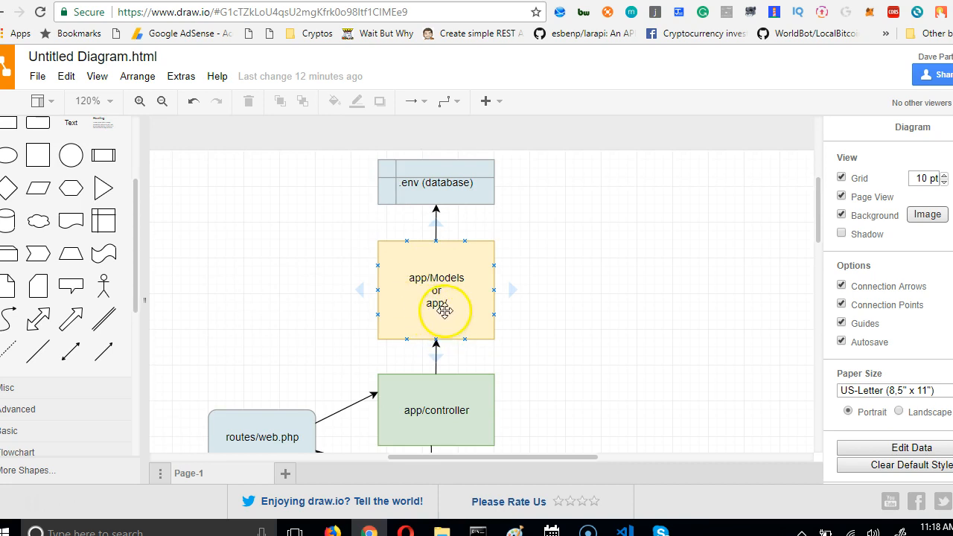
{"action": "mouse_move", "coordinate": [461, 306]}
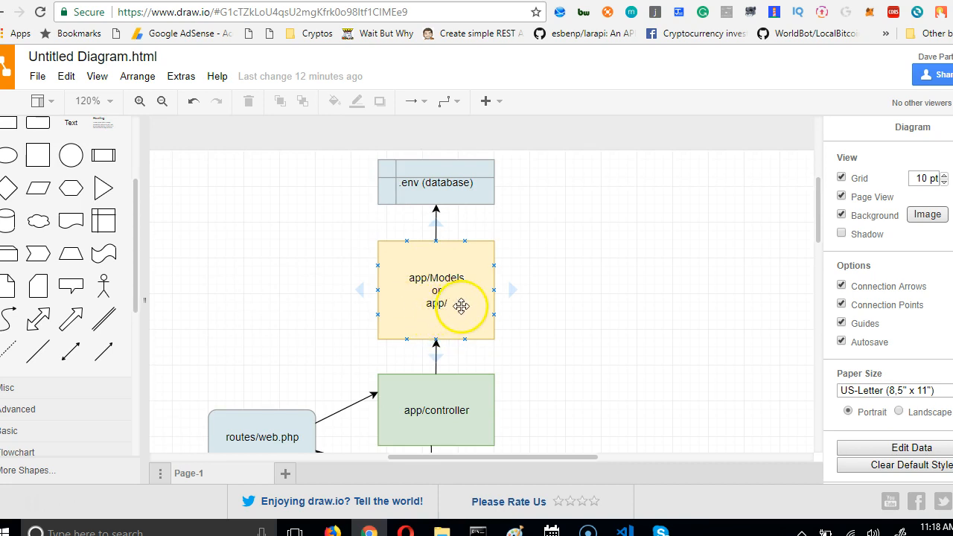
Step: Edit the yellow model box label, removing the extra text after app/
{"action": "double_click", "coordinate": [435, 291]}
{"action": "type", "text": "use"}
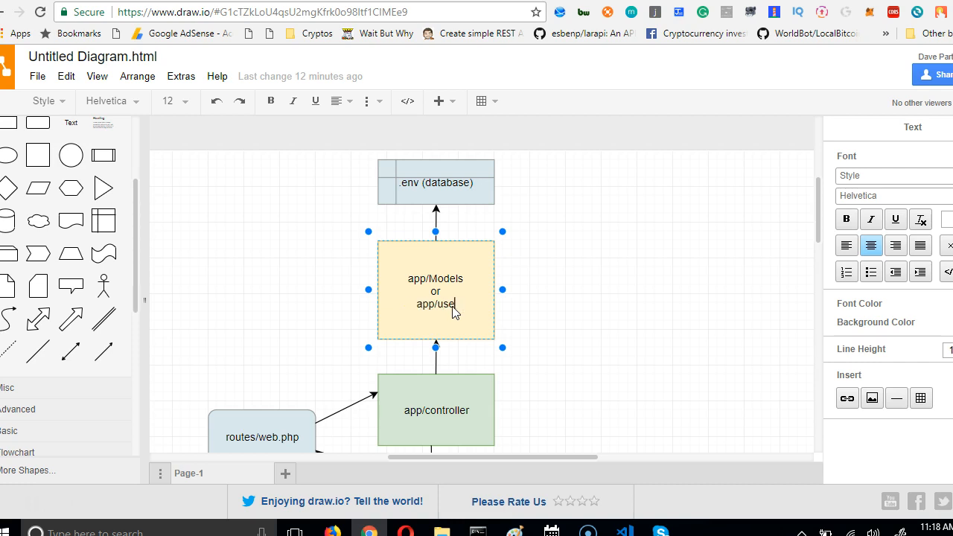
{"action": "key", "text": "Backspace"}
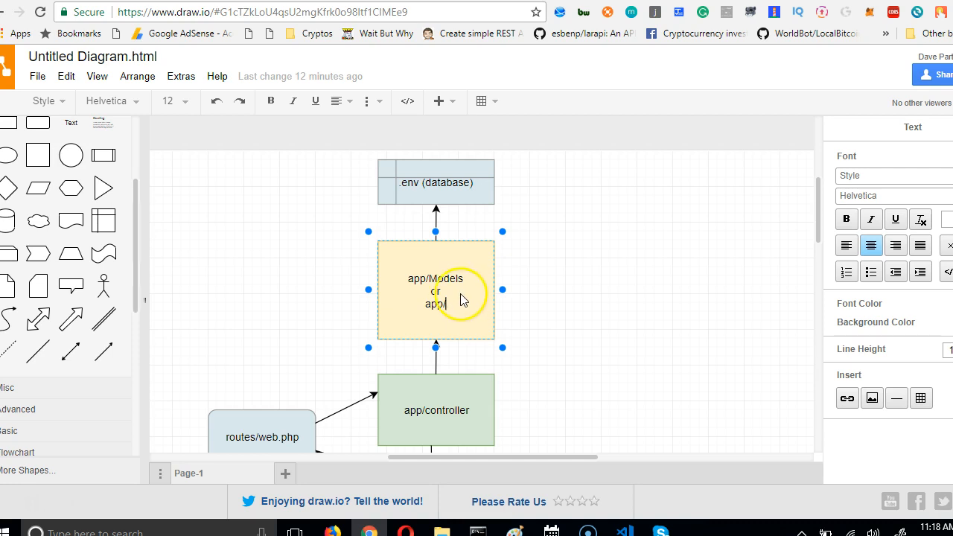
{"action": "double_click", "coordinate": [445, 278]}
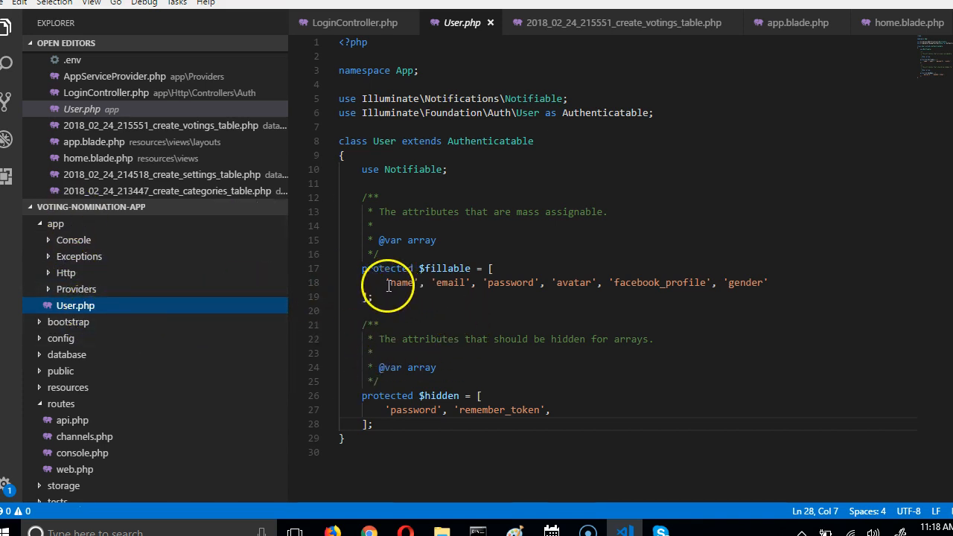
Step: Highlight the User model's $fillable attribute names, then clear the selection
{"action": "left_click_drag", "start_coordinate": [386, 283], "coordinate": [703, 283]}
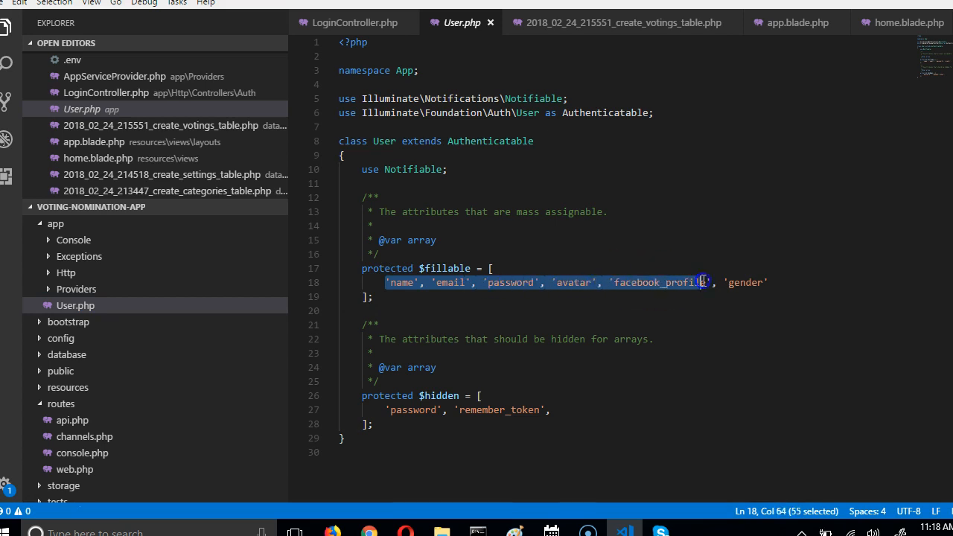
{"action": "left_click", "coordinate": [485, 350]}
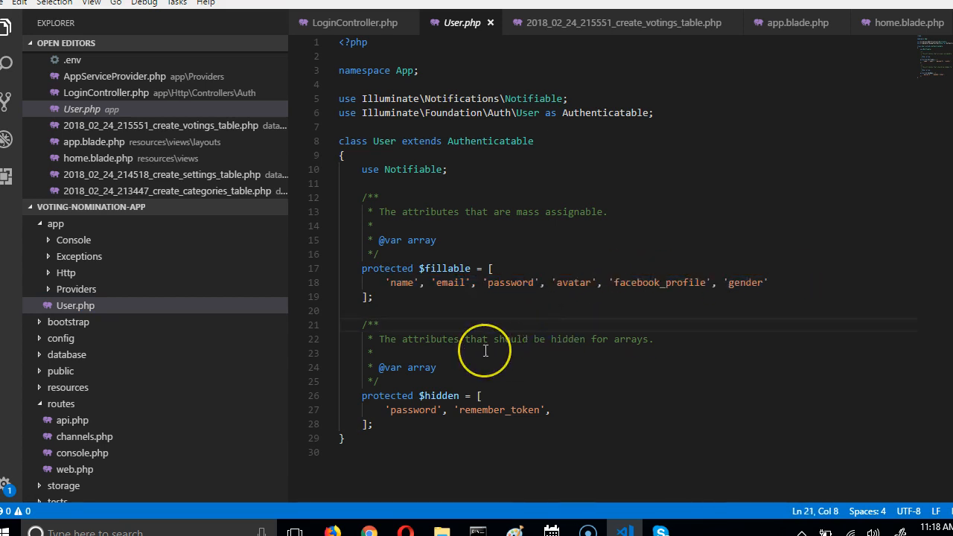
{"action": "mouse_move", "coordinate": [473, 351]}
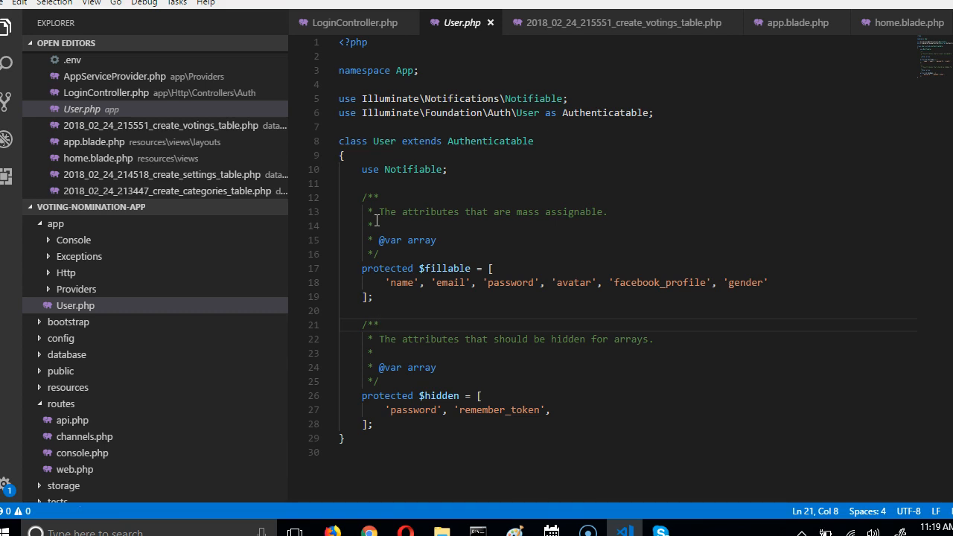
Step: Locate and open the project's .env file from the Explorer
{"action": "scroll", "scroll_direction": "down", "scroll_amount": 3}
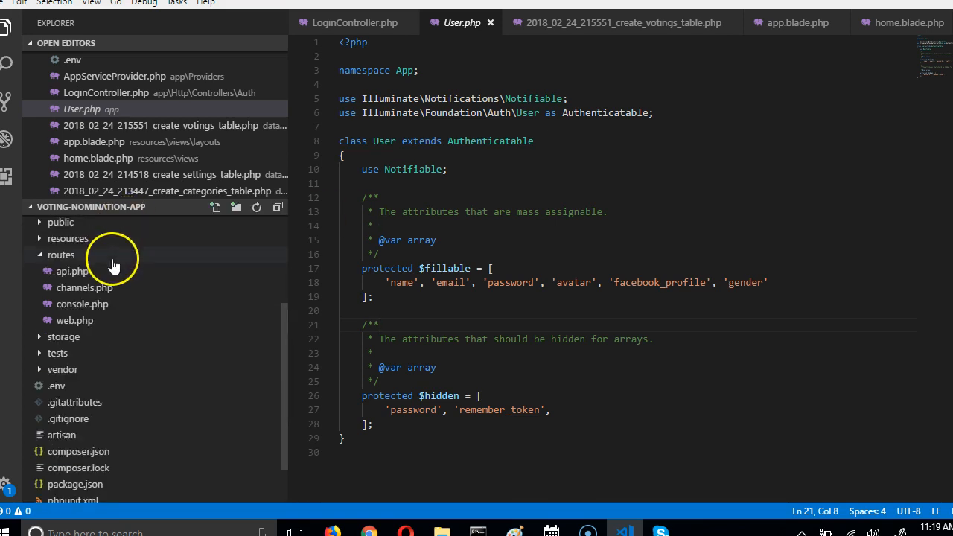
{"action": "scroll", "scroll_direction": "down", "scroll_amount": 3}
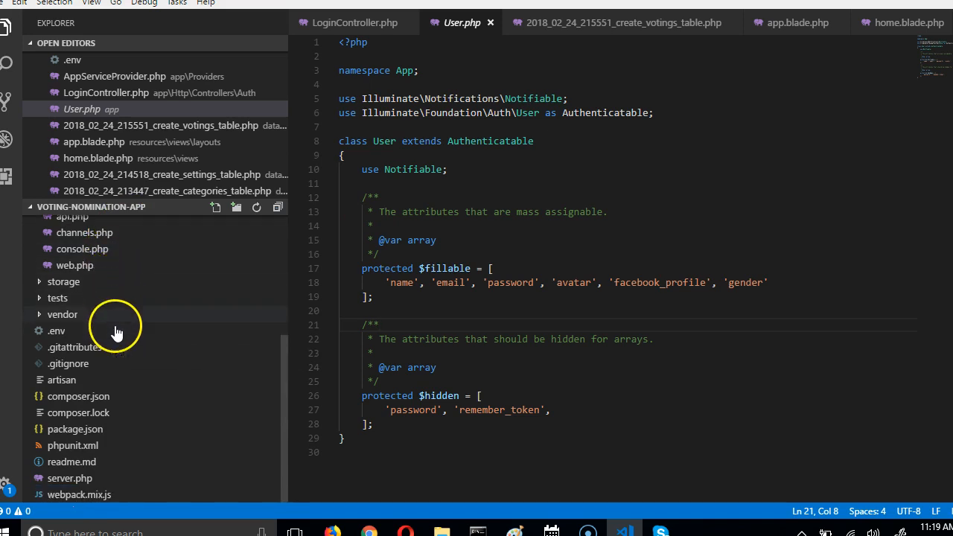
{"action": "left_click", "coordinate": [56, 331]}
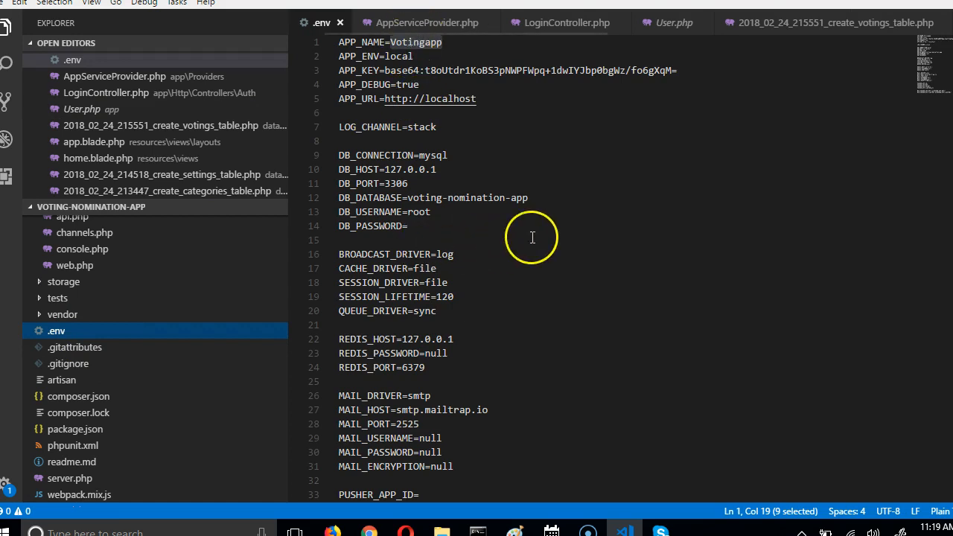
{"action": "double_click", "coordinate": [469, 198]}
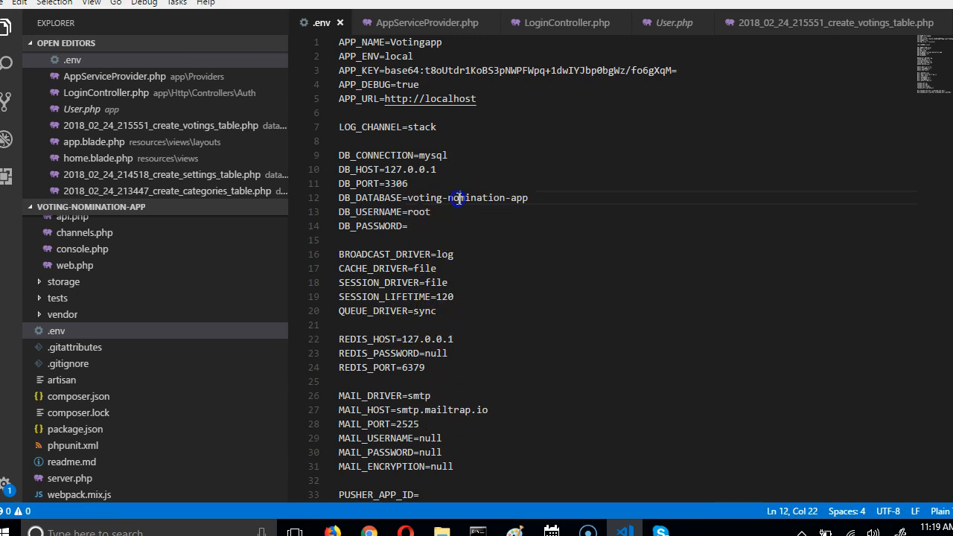
{"action": "double_click", "coordinate": [475, 196]}
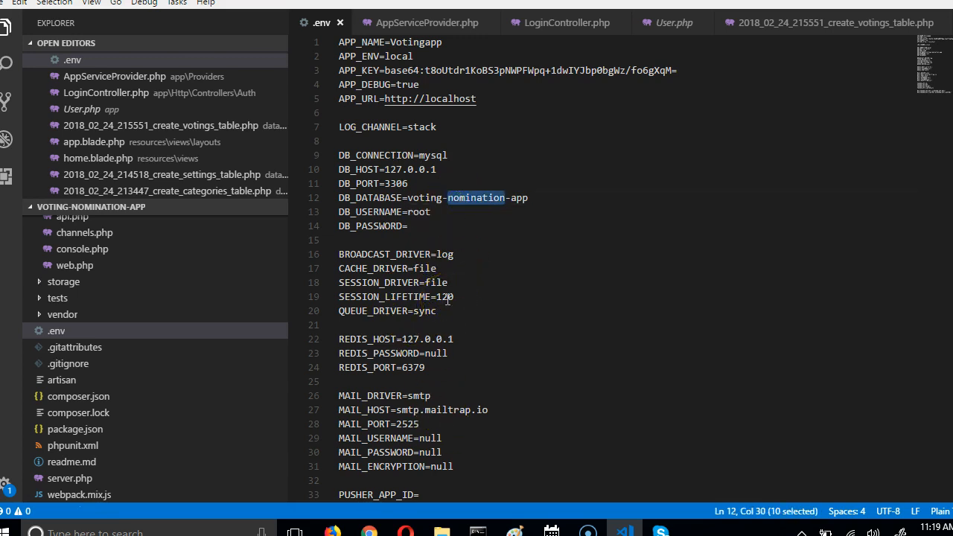
{"action": "mouse_move", "coordinate": [477, 295]}
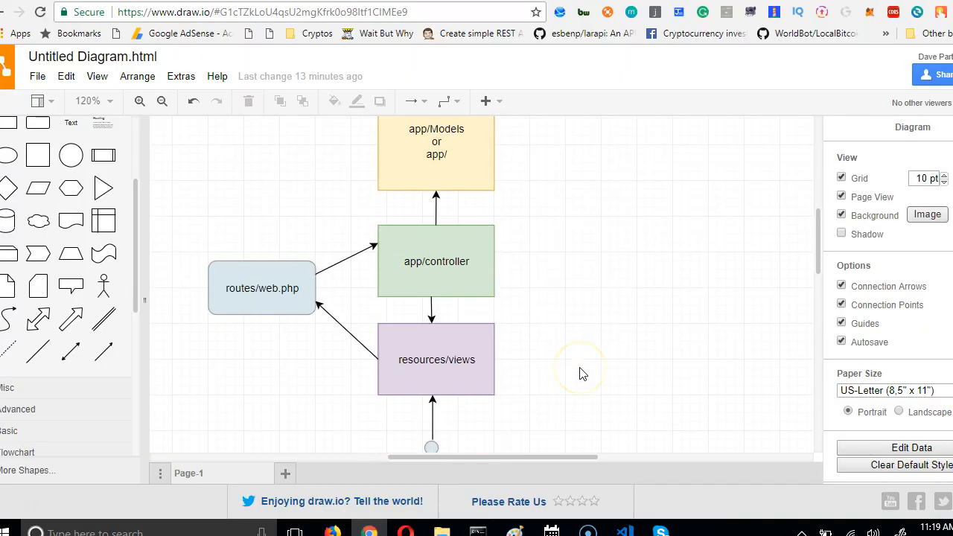
{"action": "left_click", "coordinate": [436, 359]}
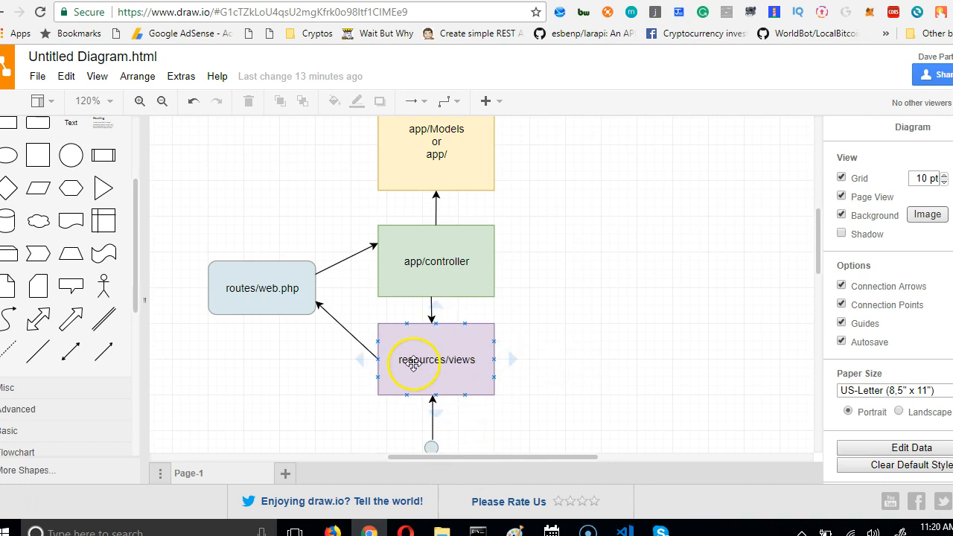
{"action": "scroll", "scroll_direction": "down", "scroll_amount": 3}
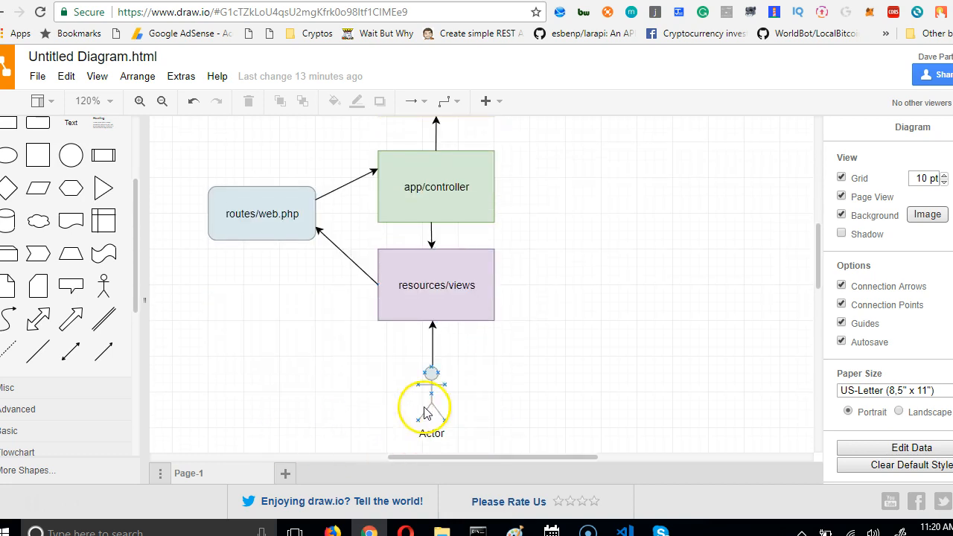
{"action": "left_click", "coordinate": [262, 215]}
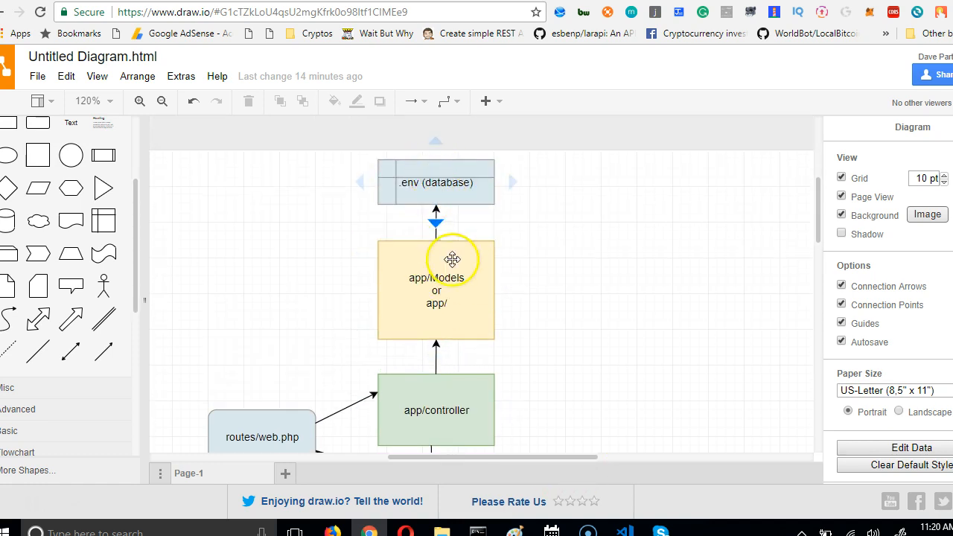
{"action": "left_click", "coordinate": [435, 410]}
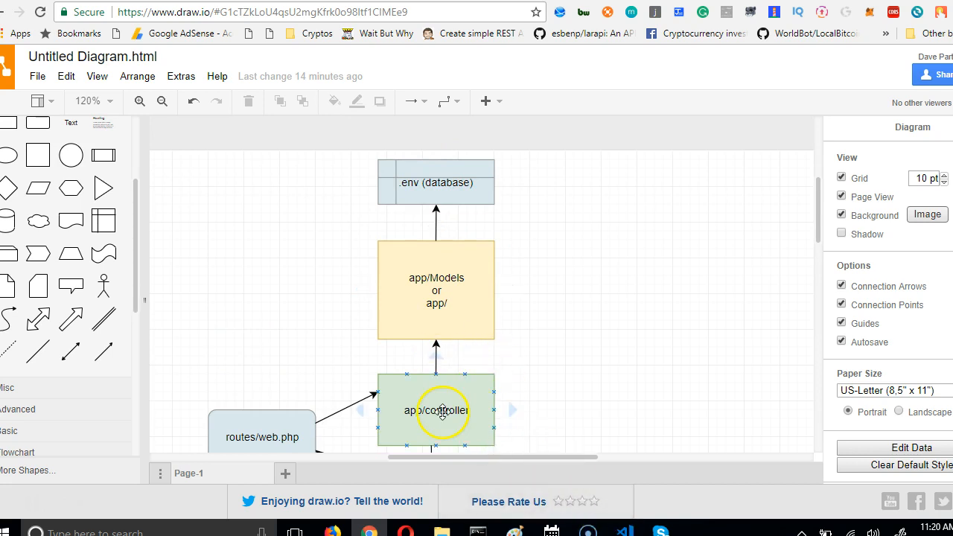
{"action": "left_click", "coordinate": [435, 411]}
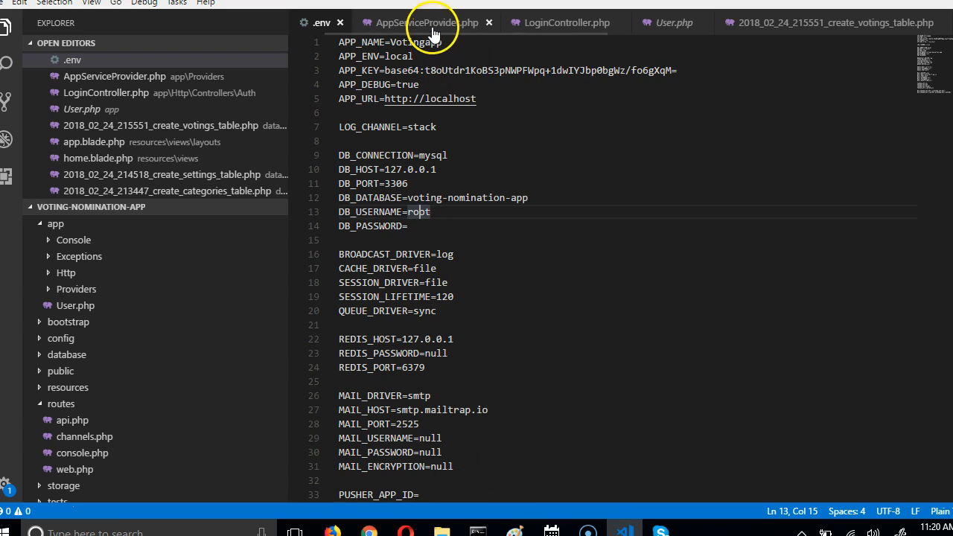
Step: Switch to LoginController.php and try 'Models' in the use App\User import, leaving it unchanged
{"action": "left_click", "coordinate": [566, 22]}
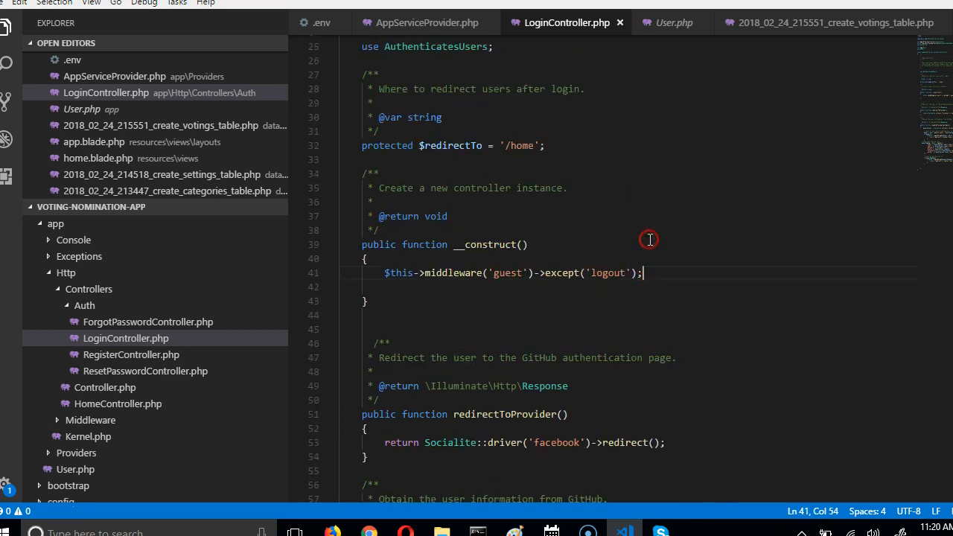
{"action": "scroll", "scroll_direction": "up", "scroll_amount": 3}
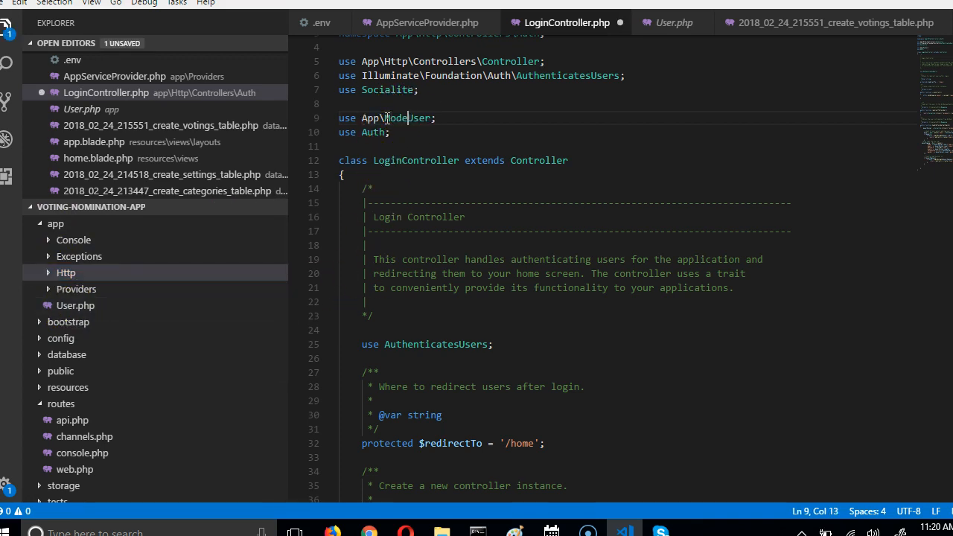
{"action": "type", "text": "Models"}
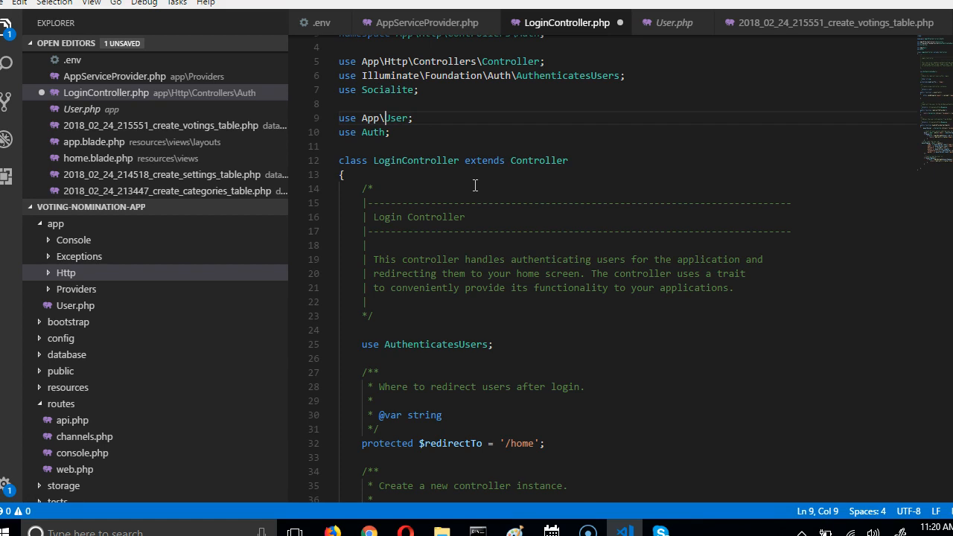
{"action": "scroll", "scroll_direction": "down", "scroll_amount": 3}
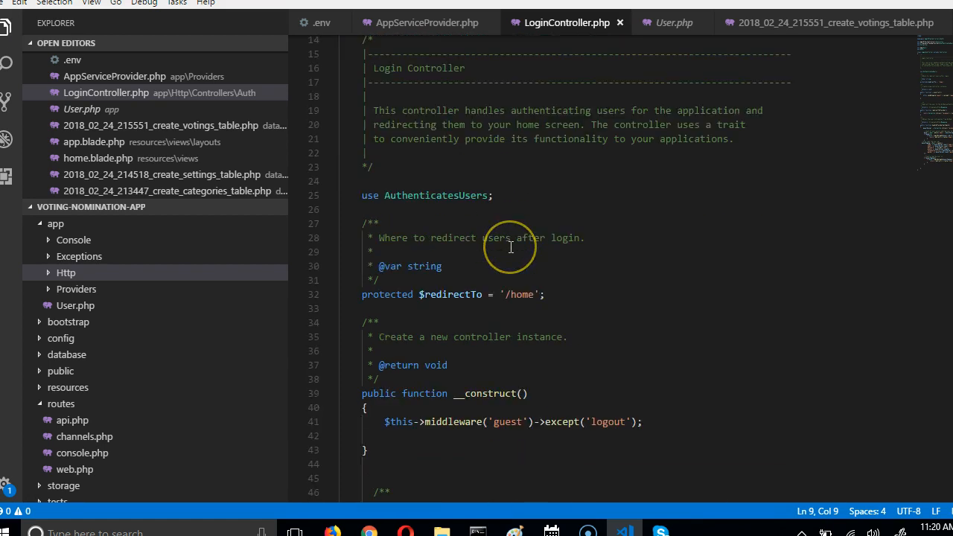
{"action": "scroll", "scroll_direction": "down", "scroll_amount": 3}
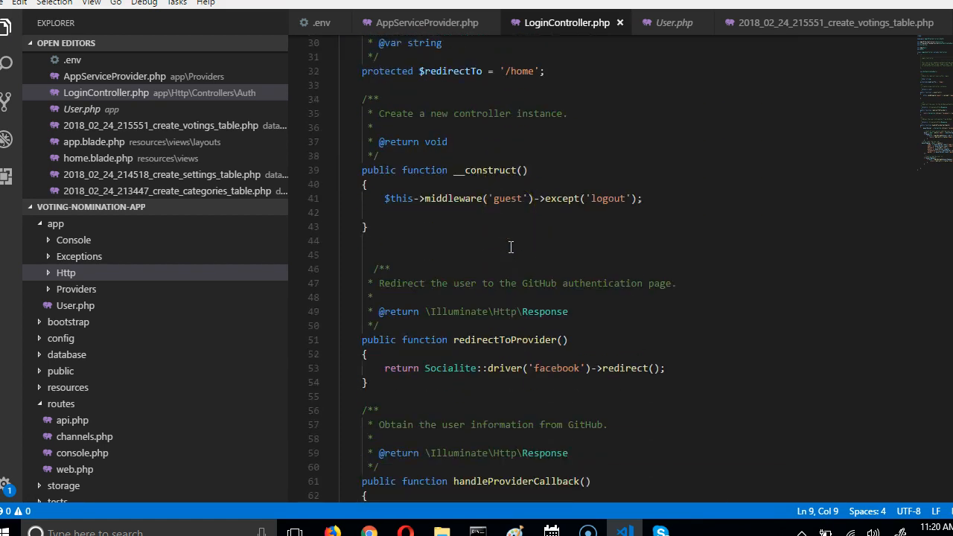